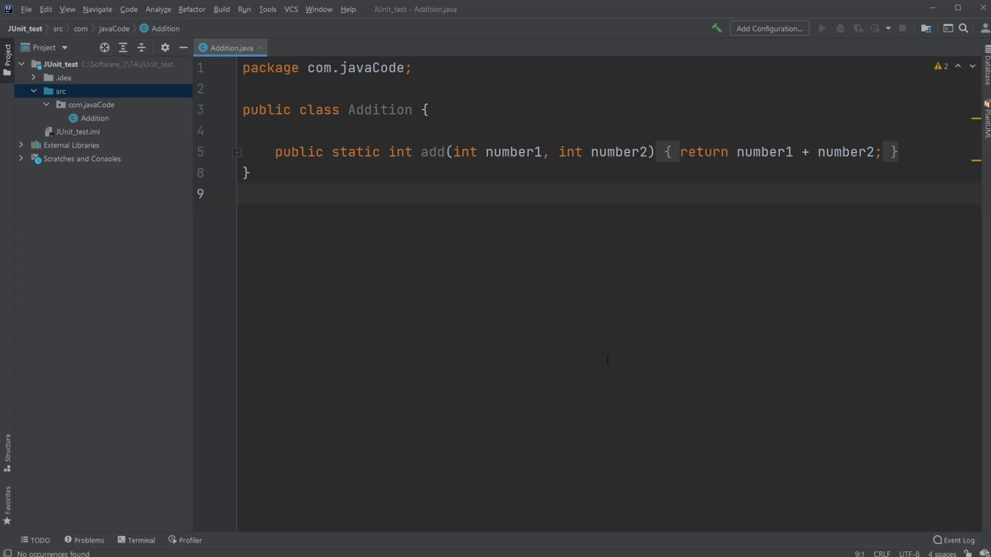
{"action": "mouse_move", "coordinate": [286, 152]}
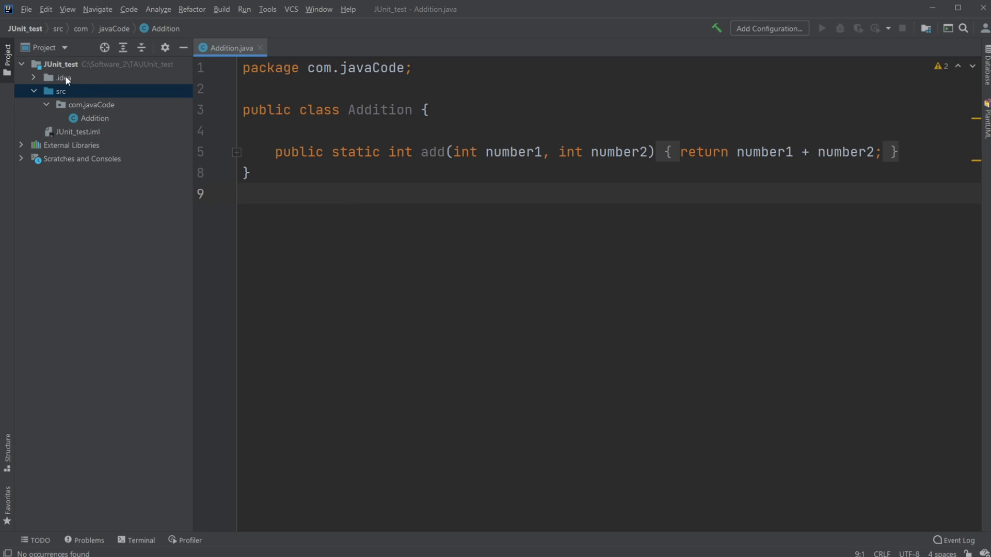
{"action": "mouse_move", "coordinate": [310, 332]}
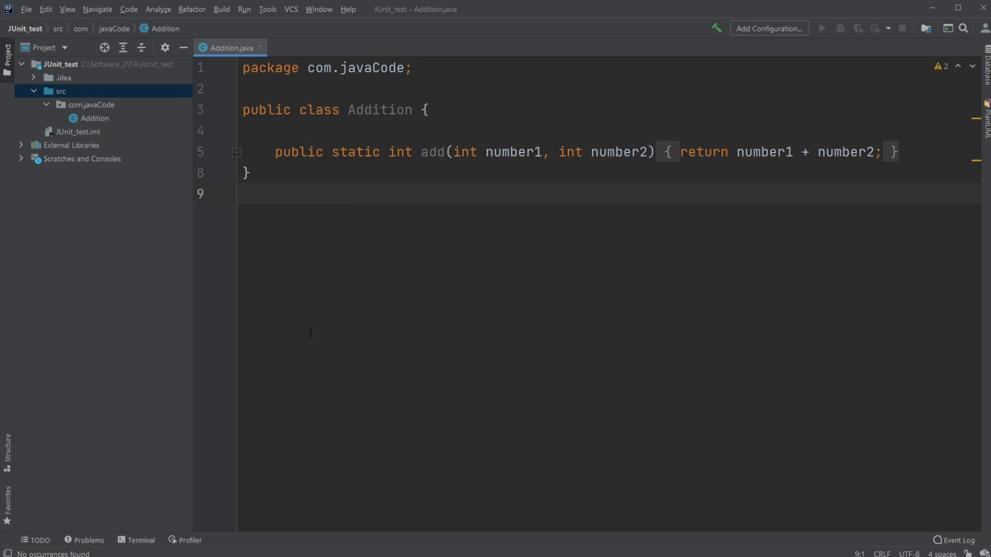
{"action": "mouse_move", "coordinate": [259, 336]}
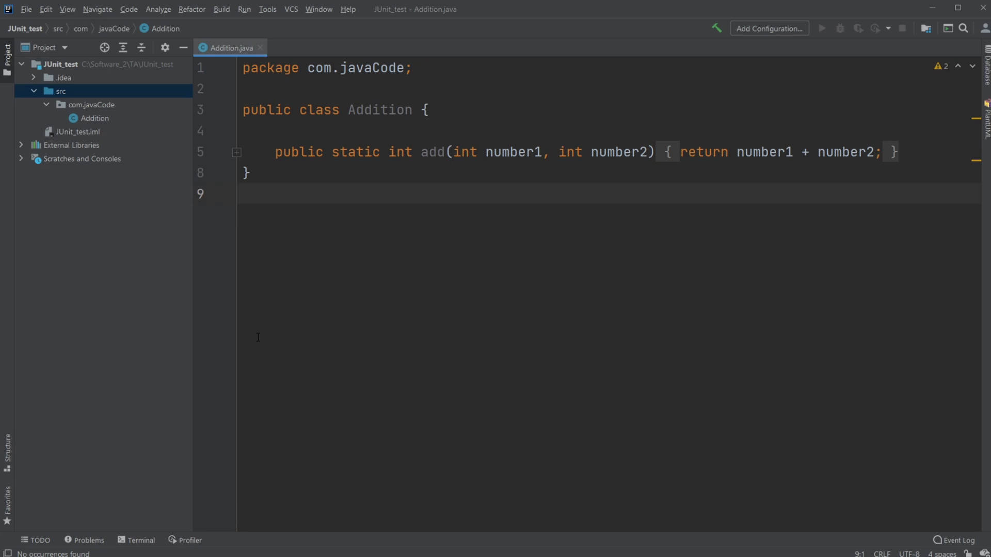
Reformat Addition.add so the return statement sits on its own line inside braces.
{"action": "left_click", "coordinate": [244, 194]}
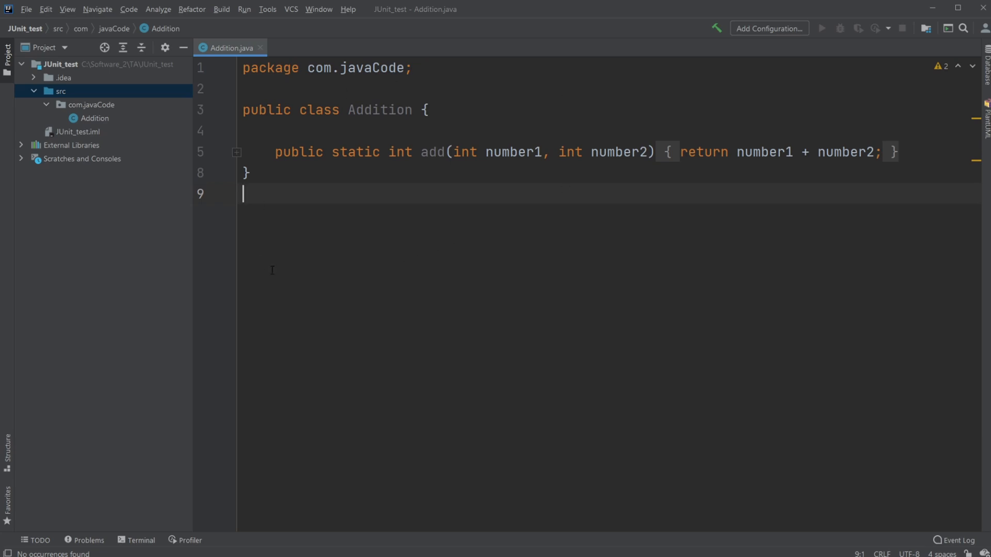
{"action": "mouse_move", "coordinate": [412, 246]}
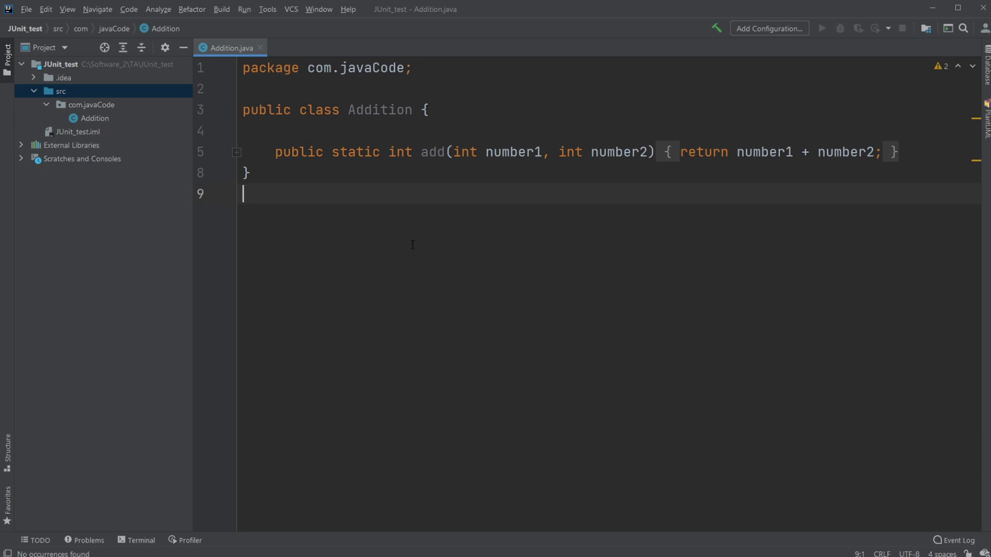
{"action": "mouse_move", "coordinate": [233, 283]}
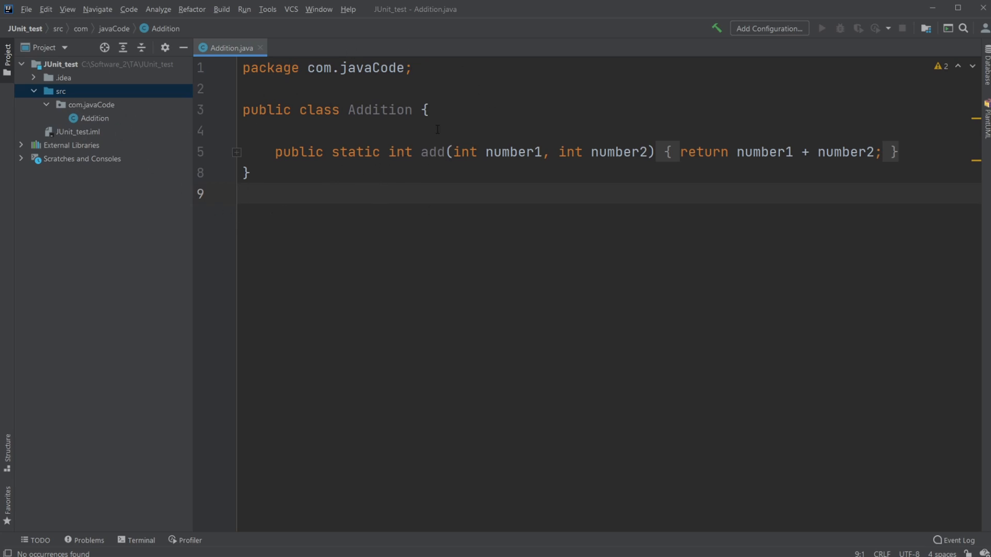
{"action": "mouse_move", "coordinate": [582, 218]}
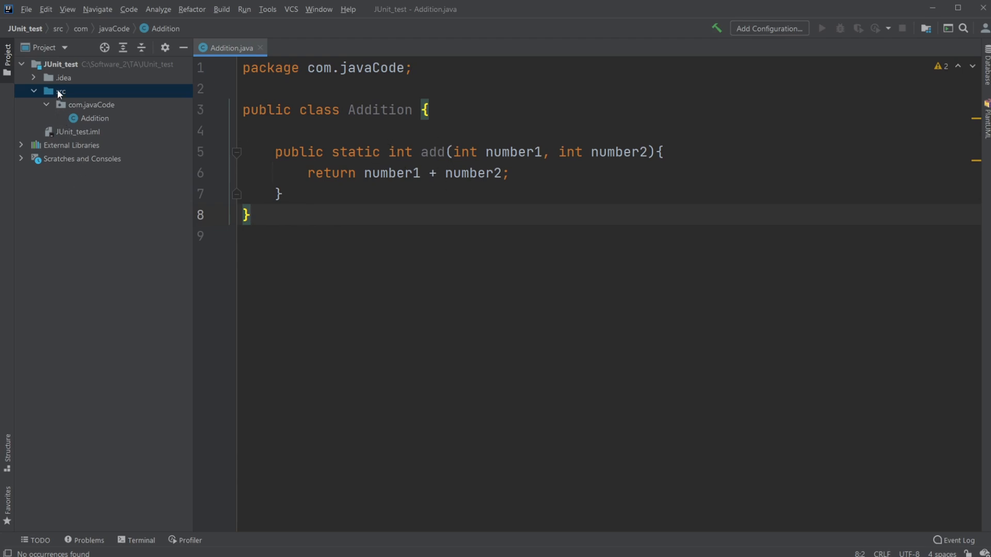
Create a 'test' directory under src and mark it as Tests in Project Structure > Modules.
{"action": "right_click", "coordinate": [59, 91]}
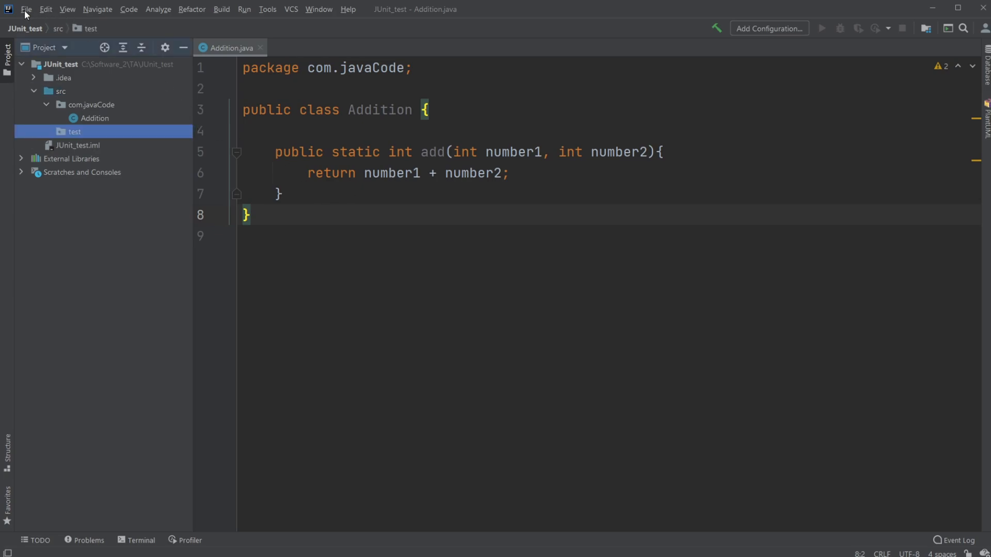
{"action": "left_click", "coordinate": [25, 10]}
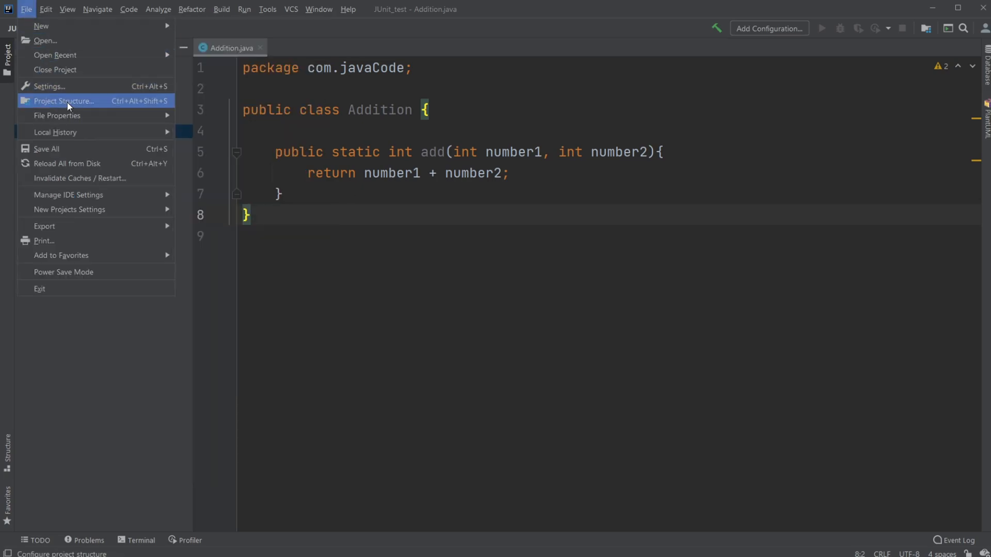
{"action": "left_click", "coordinate": [63, 100]}
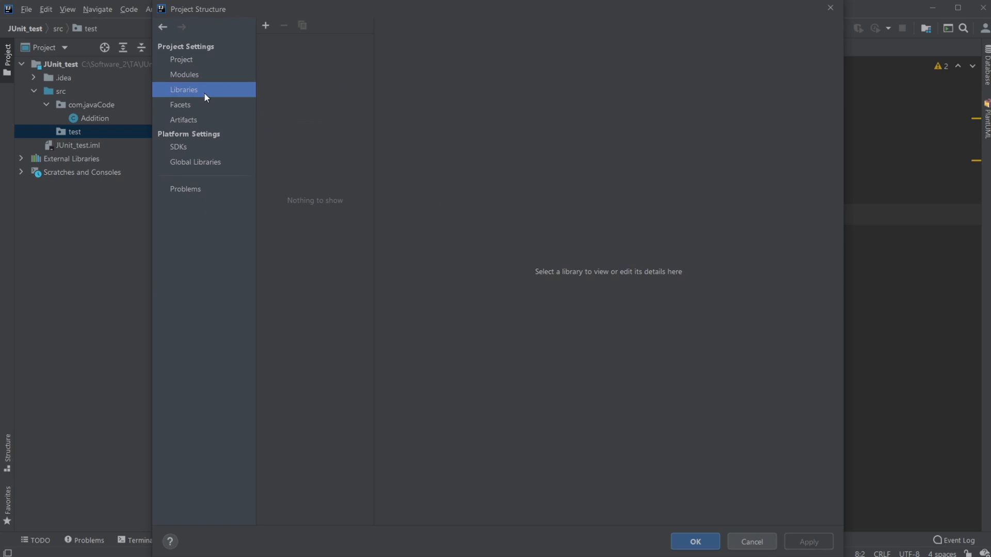
{"action": "left_click", "coordinate": [184, 75]}
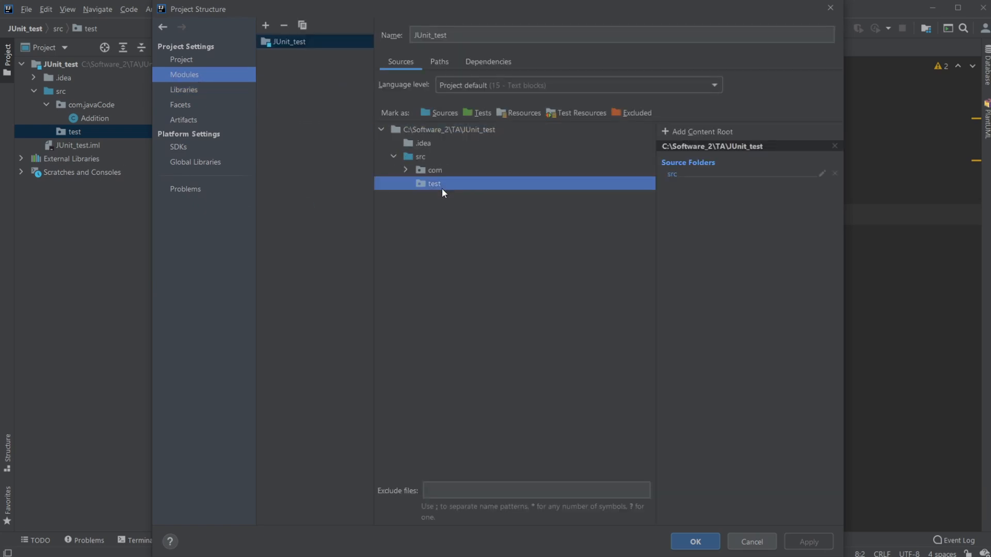
{"action": "left_click", "coordinate": [477, 113]}
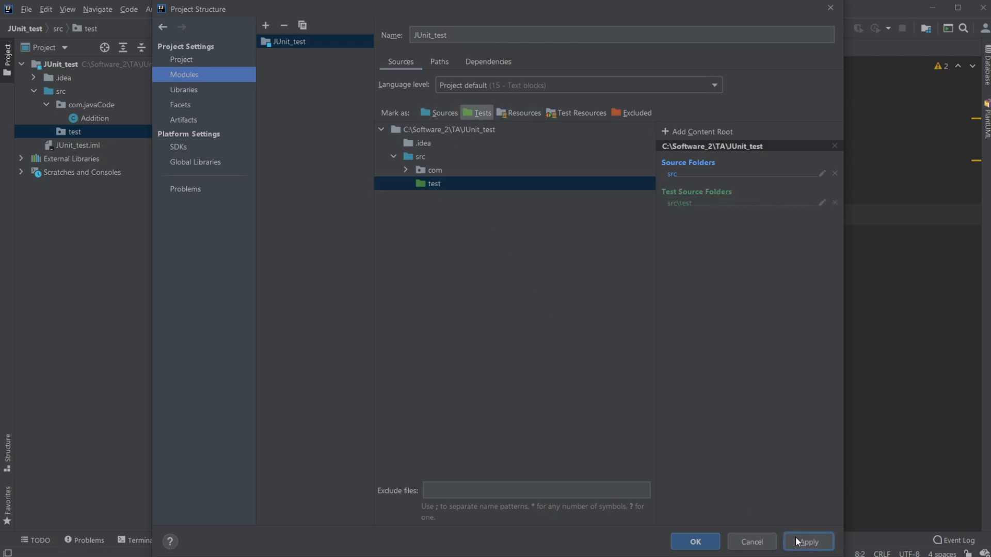
{"action": "left_click", "coordinate": [693, 542]}
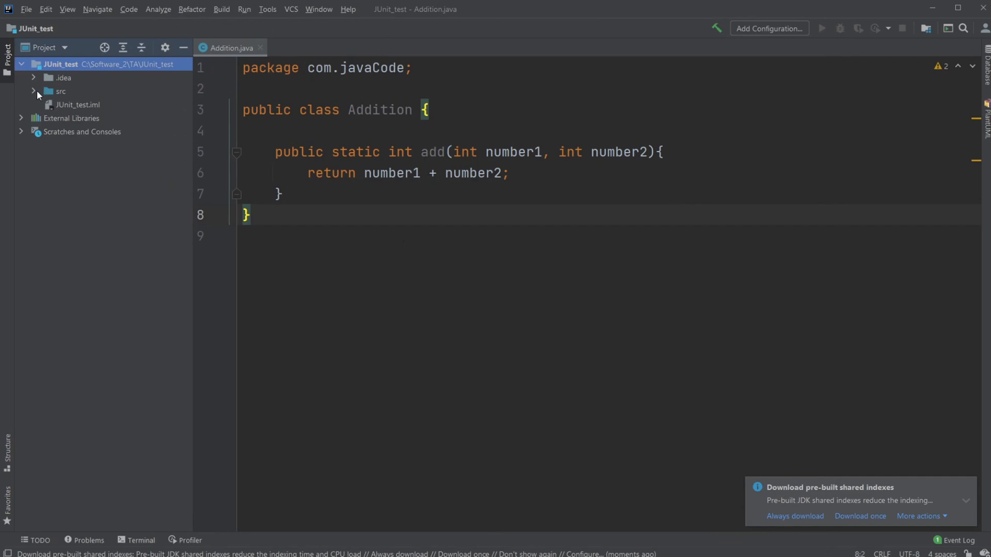
Generate a JUnit4 AdditionTest class for Addition with the add() method included.
{"action": "left_click", "coordinate": [33, 91]}
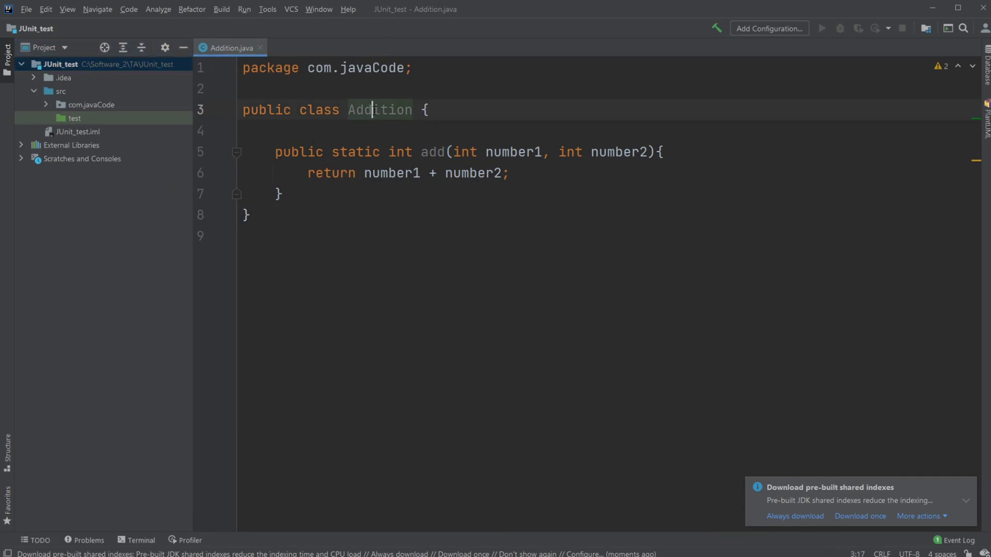
{"action": "right_click", "coordinate": [372, 109]}
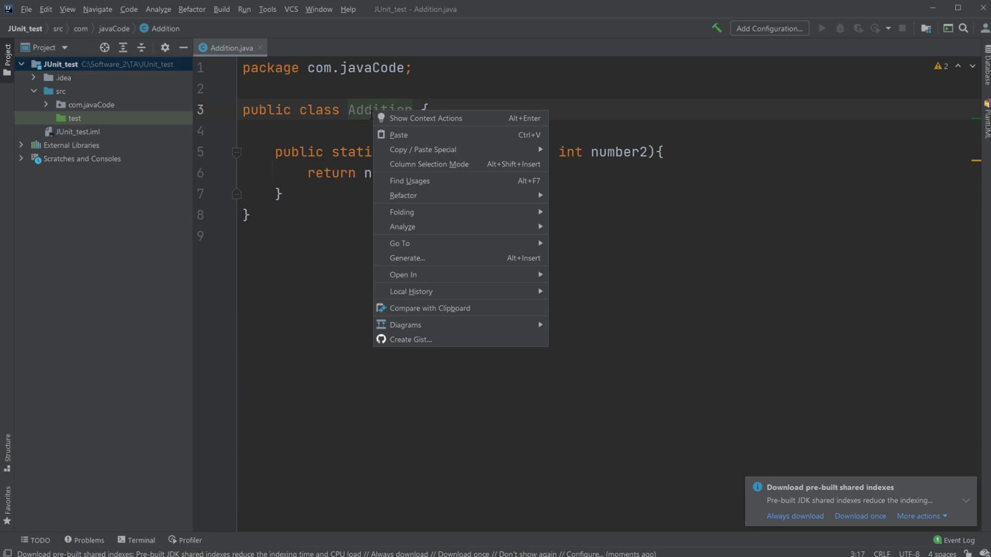
{"action": "mouse_move", "coordinate": [403, 120]}
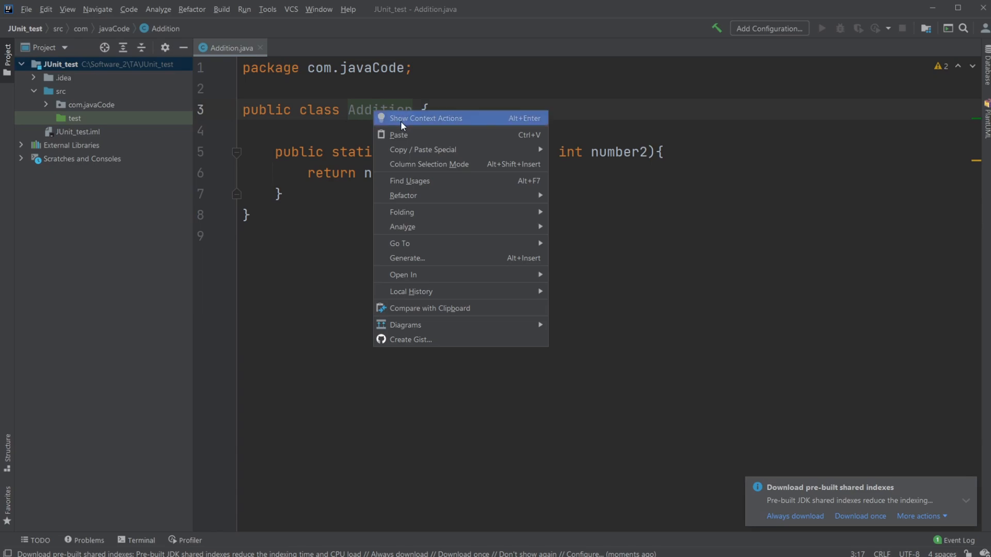
{"action": "left_click", "coordinate": [425, 117]}
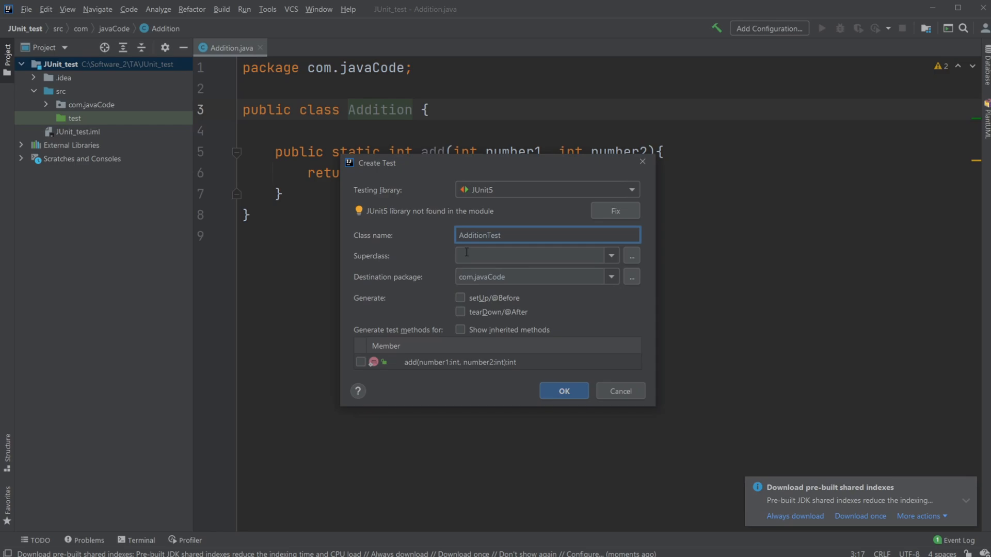
{"action": "left_click", "coordinate": [546, 190]}
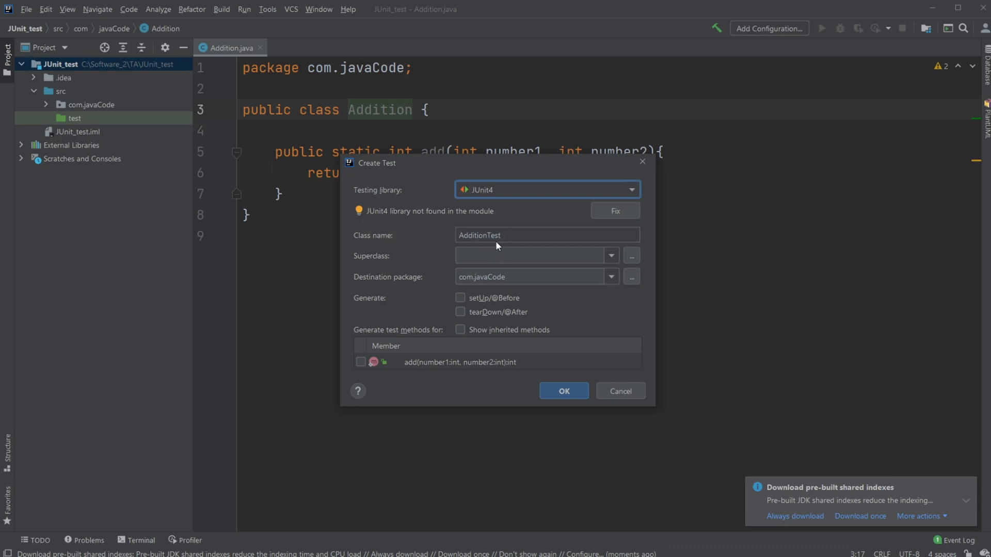
{"action": "mouse_move", "coordinate": [464, 247]}
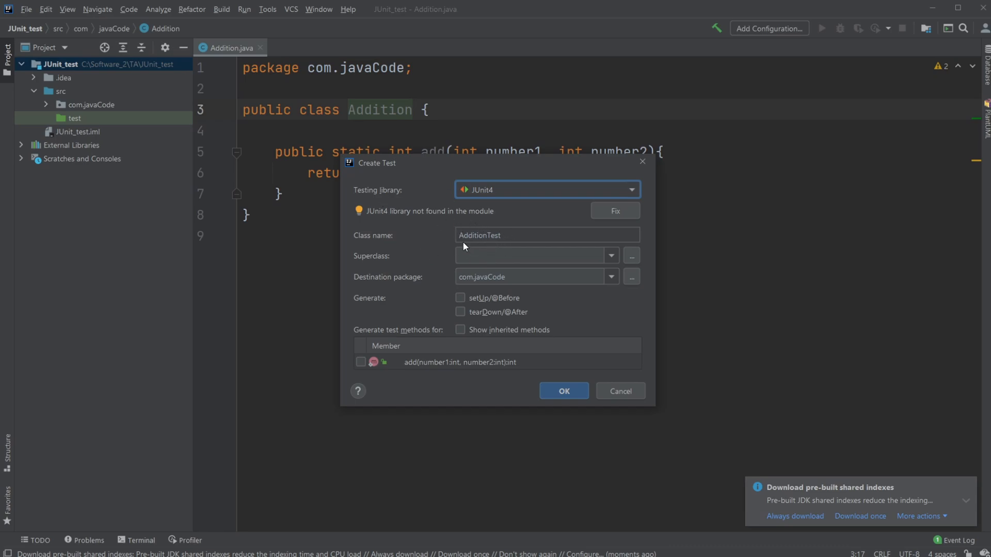
{"action": "mouse_move", "coordinate": [390, 141]}
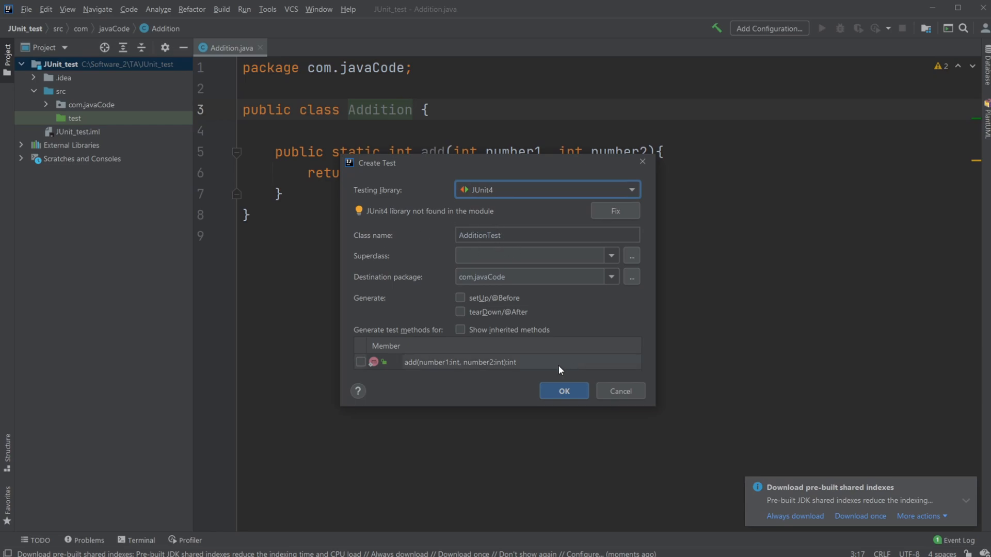
{"action": "left_click", "coordinate": [361, 362]}
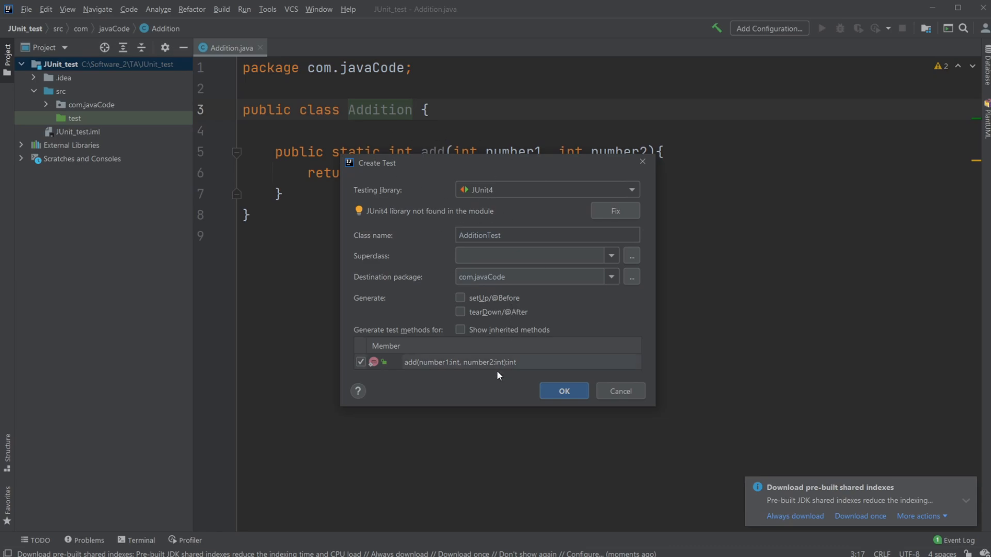
{"action": "left_click", "coordinate": [562, 391]}
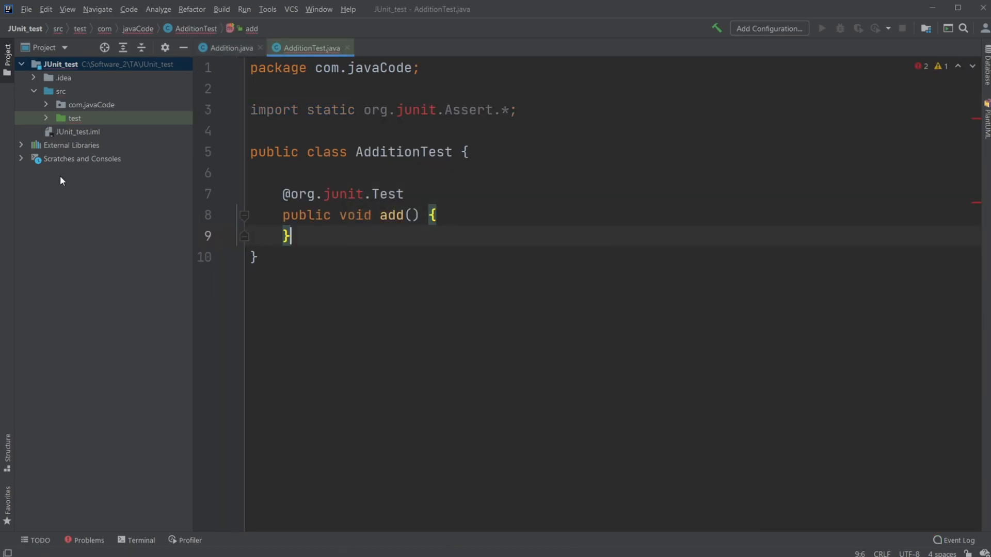
Expand the test folder to show AdditionTest in com.javaCode and start a blank body line.
{"action": "left_click", "coordinate": [74, 117]}
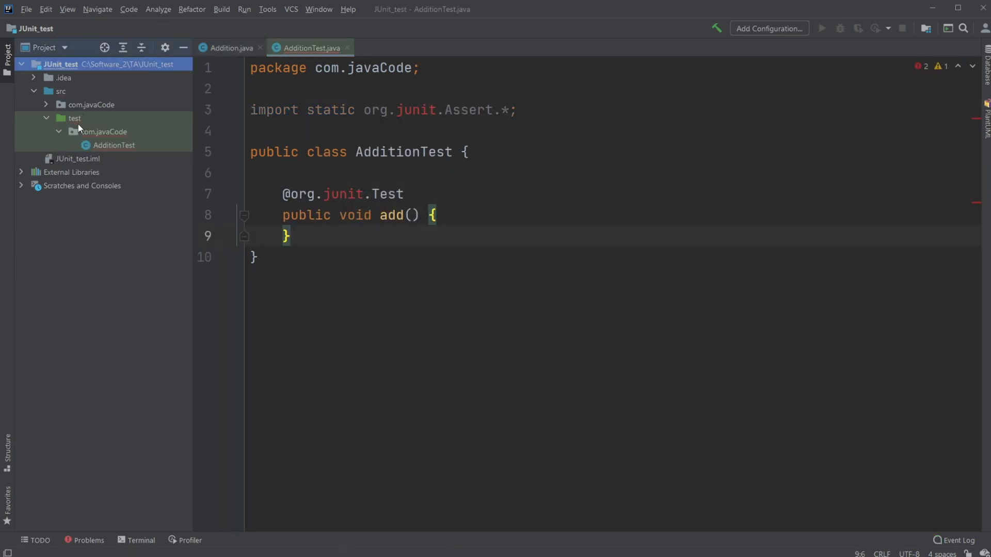
{"action": "mouse_move", "coordinate": [103, 131]}
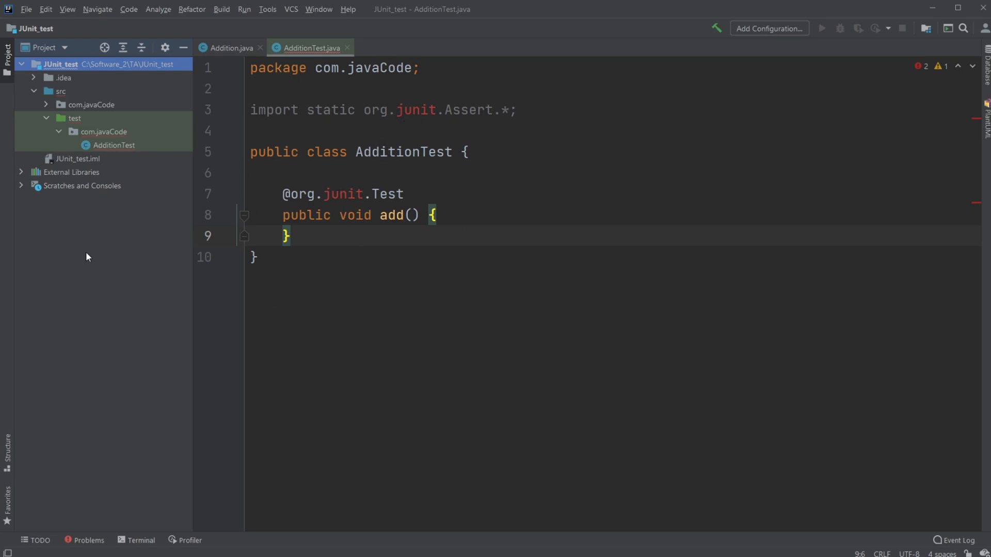
{"action": "mouse_move", "coordinate": [427, 277]}
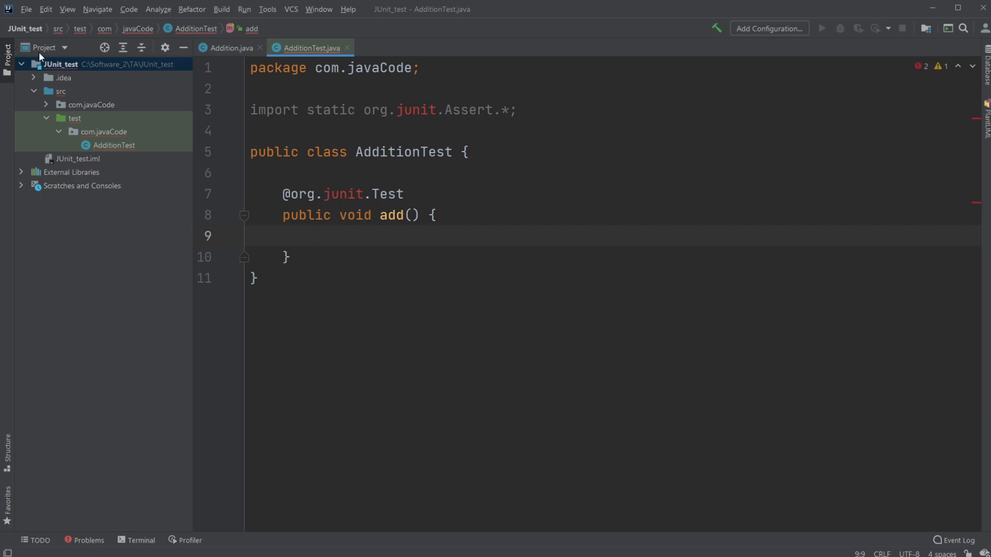
{"action": "mouse_move", "coordinate": [58, 68]}
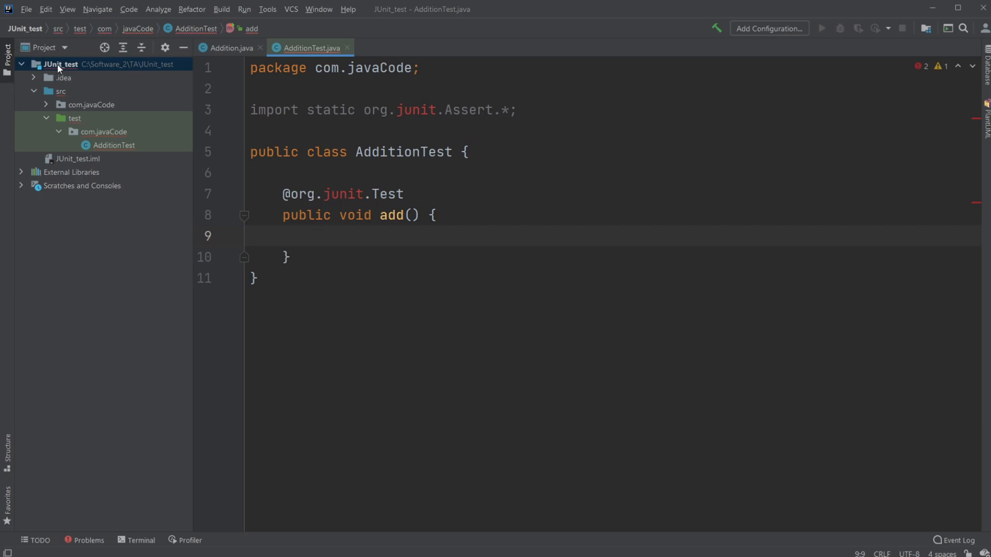
Add Maven framework support to the JUnit_test project, generating pom.xml.
{"action": "right_click", "coordinate": [60, 64]}
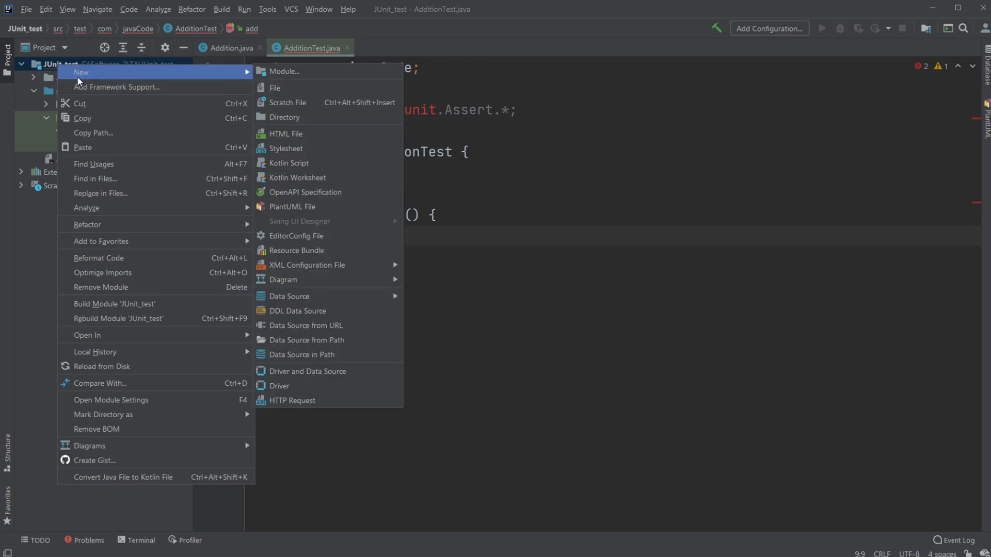
{"action": "left_click", "coordinate": [117, 87]}
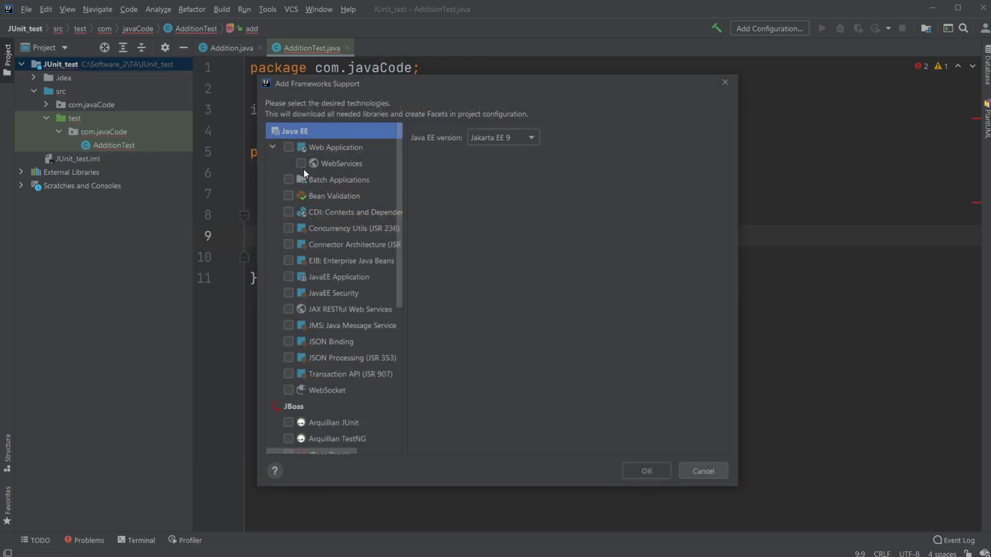
{"action": "scroll", "scroll_direction": "down", "scroll_amount": 3}
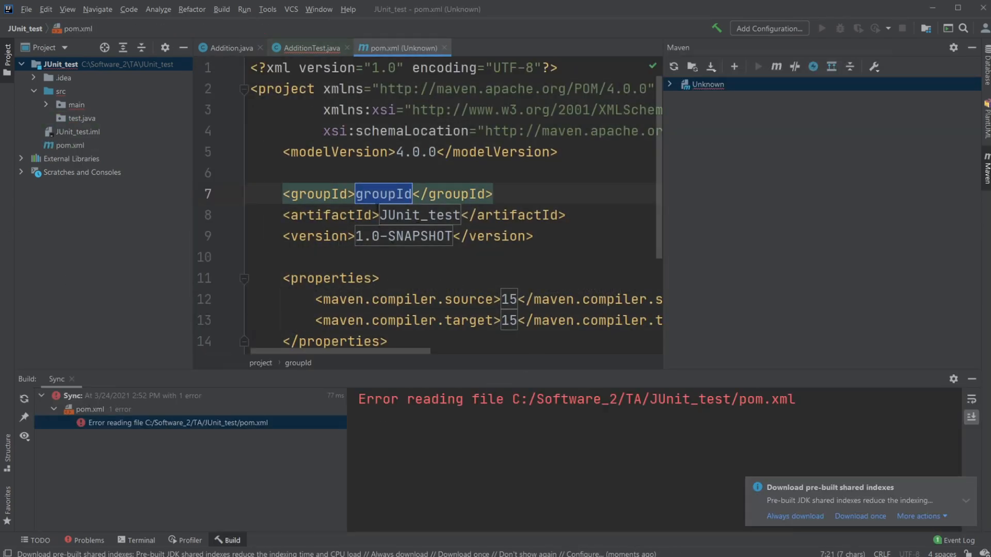
{"action": "mouse_move", "coordinate": [383, 195]}
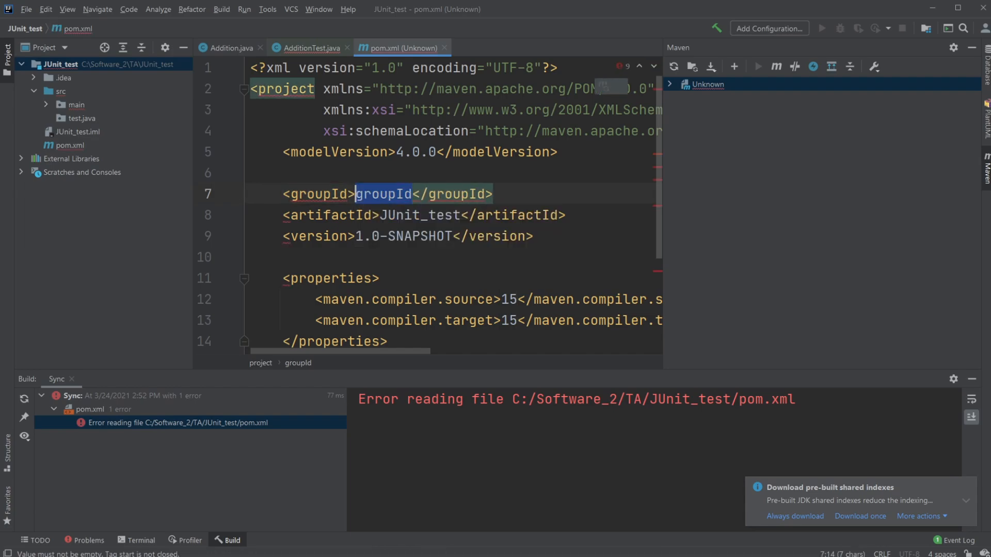
Replace the pom.xml groupId placeholder with main.java.com.javCode, expanding src/main/java alongside.
{"action": "key", "text": "Delete"}
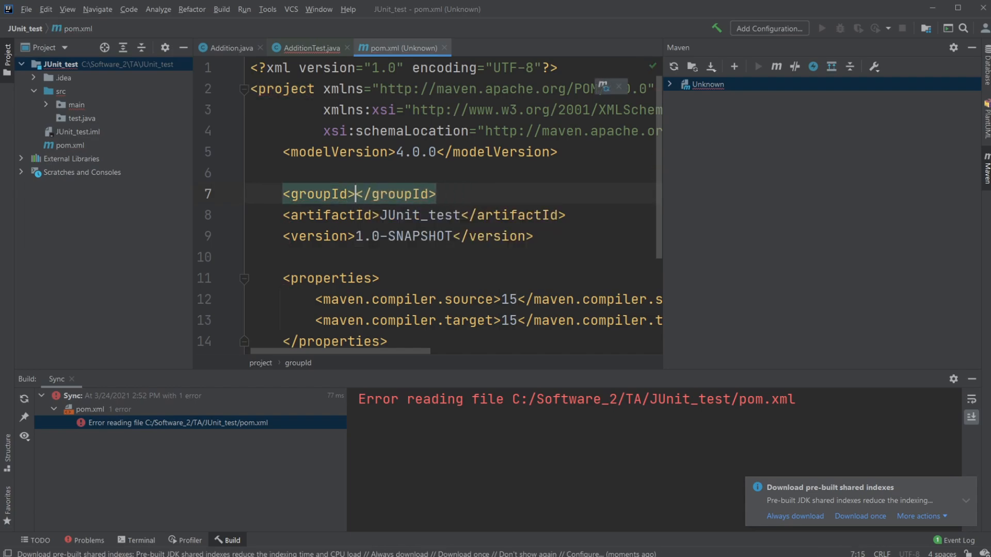
{"action": "left_click", "coordinate": [46, 105]}
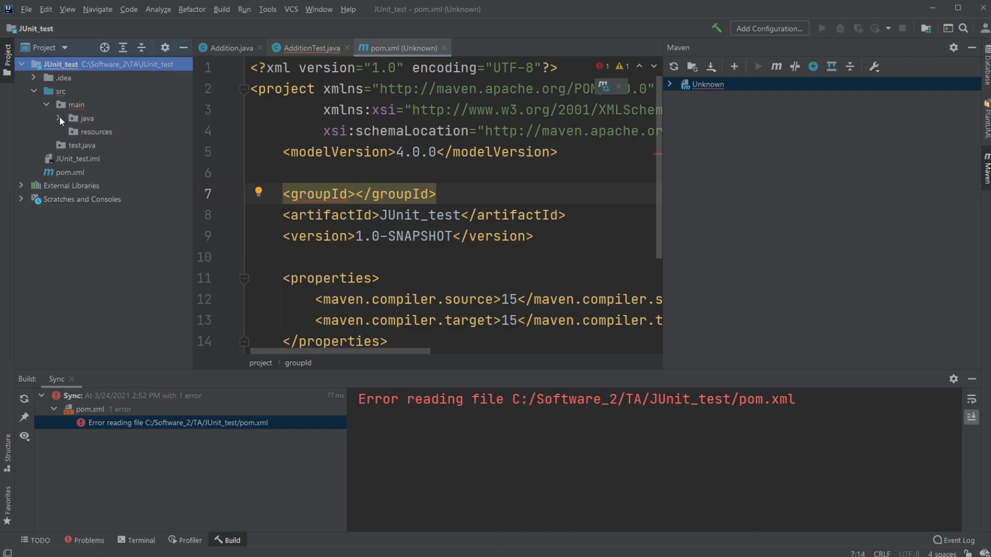
{"action": "left_click", "coordinate": [58, 117]}
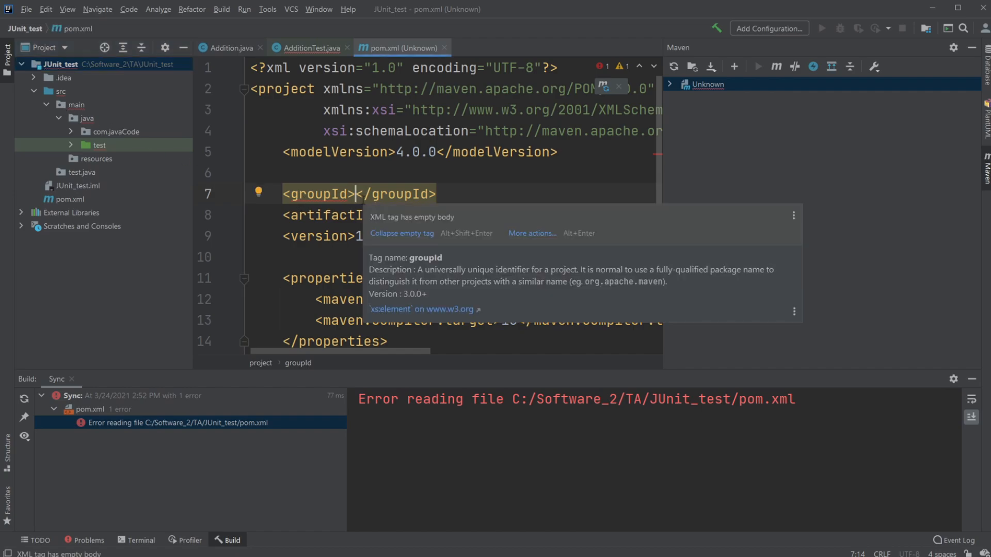
{"action": "type", "text": "main."}
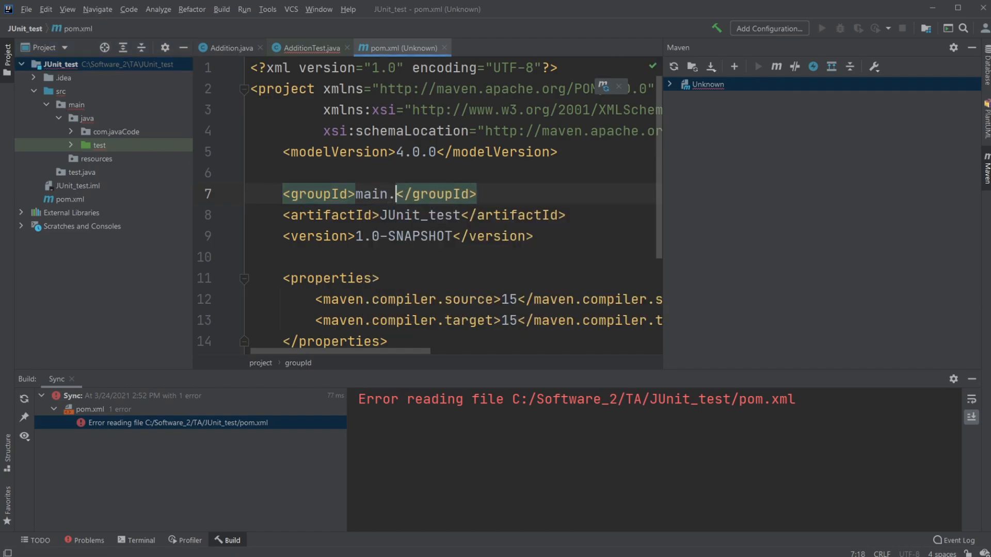
{"action": "type", "text": "jab"}
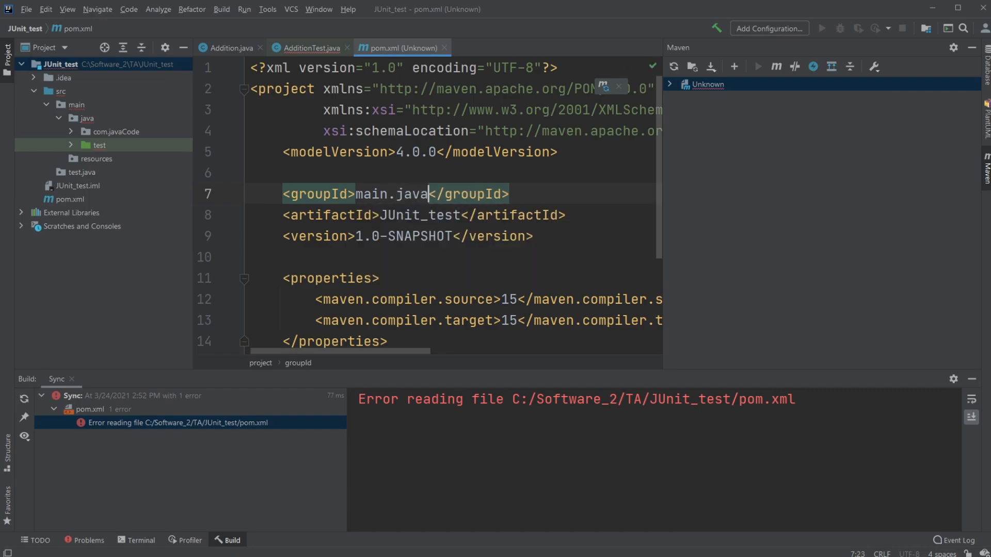
{"action": "type", "text": ".com"}
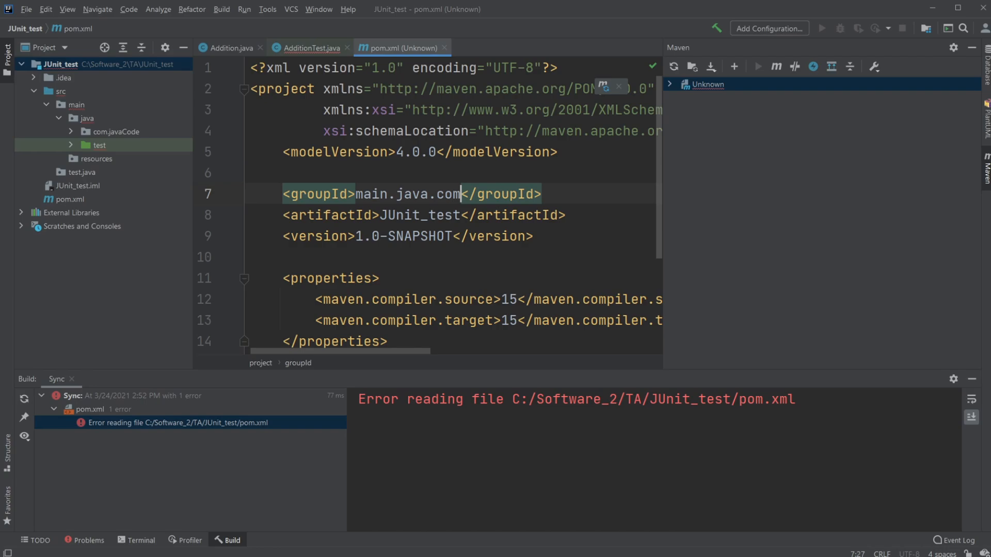
{"action": "type", "text": ".javCode"}
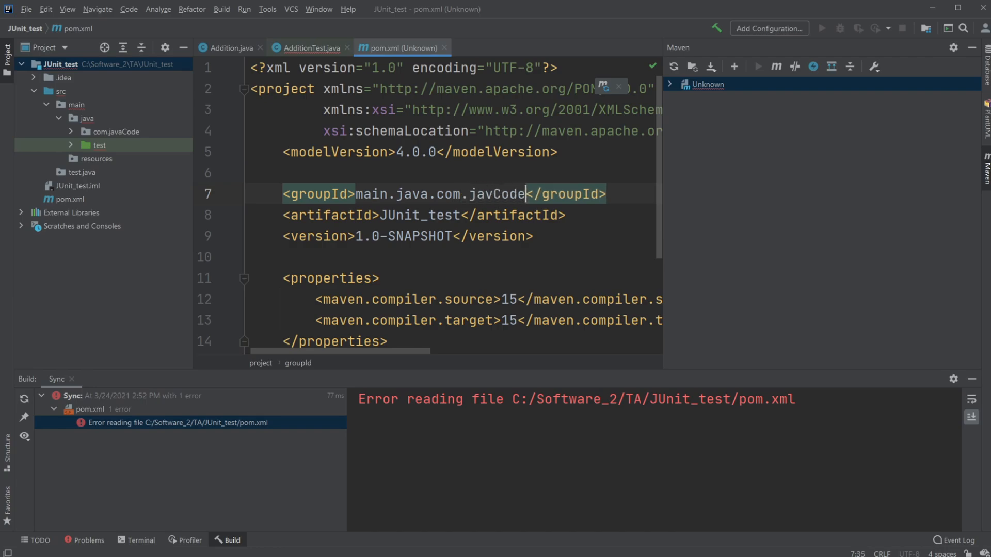
{"action": "mouse_move", "coordinate": [675, 66]}
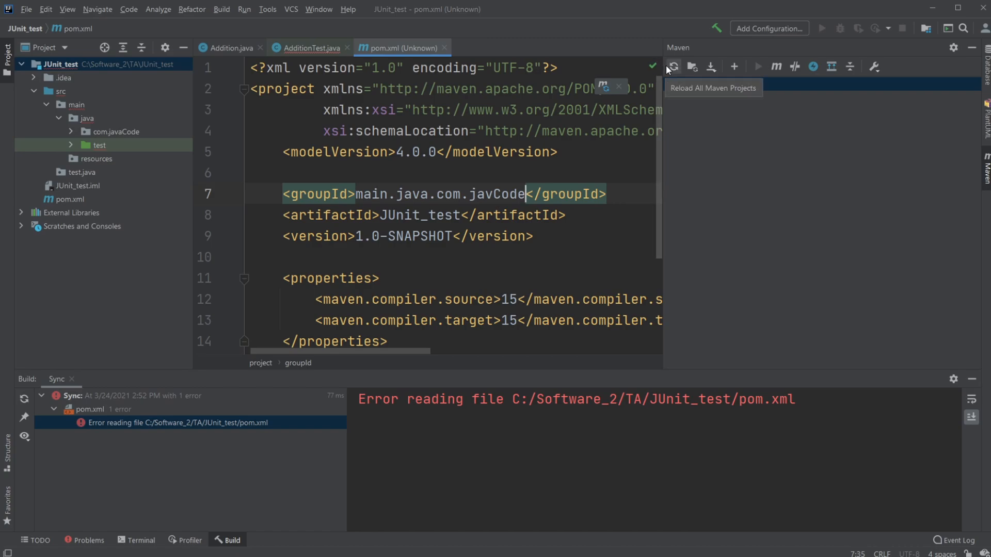
Reload the Maven project and locate AdditionTest inside the test.com.javaCode package.
{"action": "left_click", "coordinate": [672, 66]}
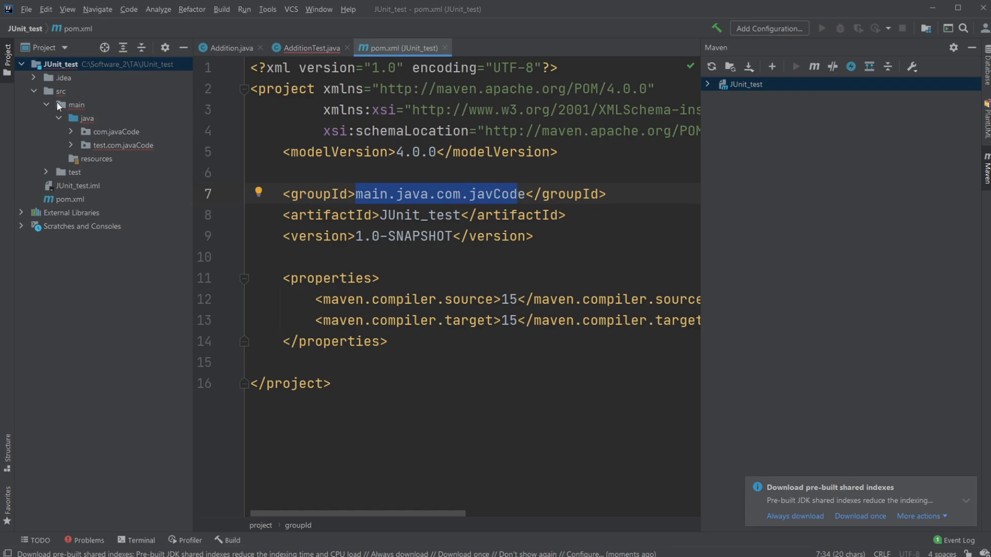
{"action": "mouse_move", "coordinate": [75, 109]}
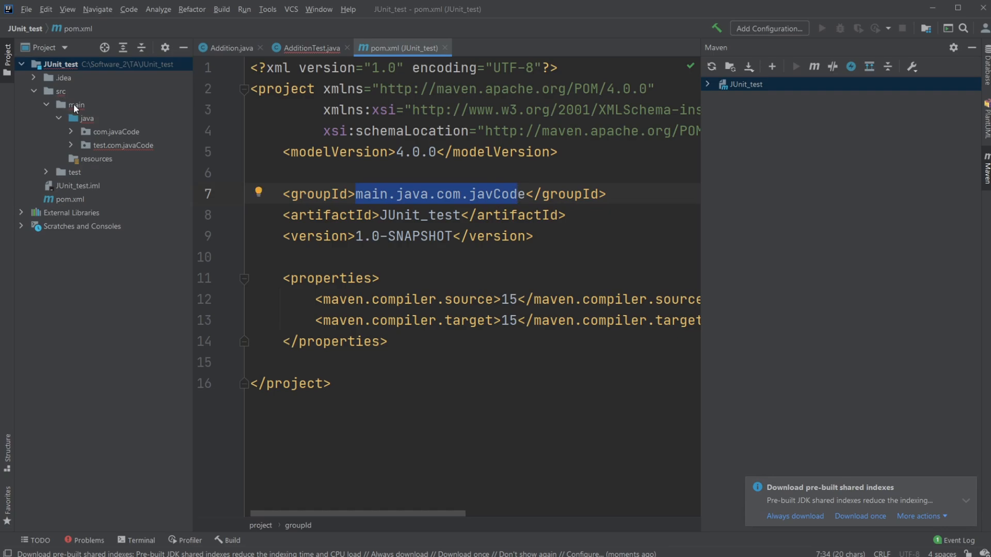
{"action": "left_click", "coordinate": [119, 131]}
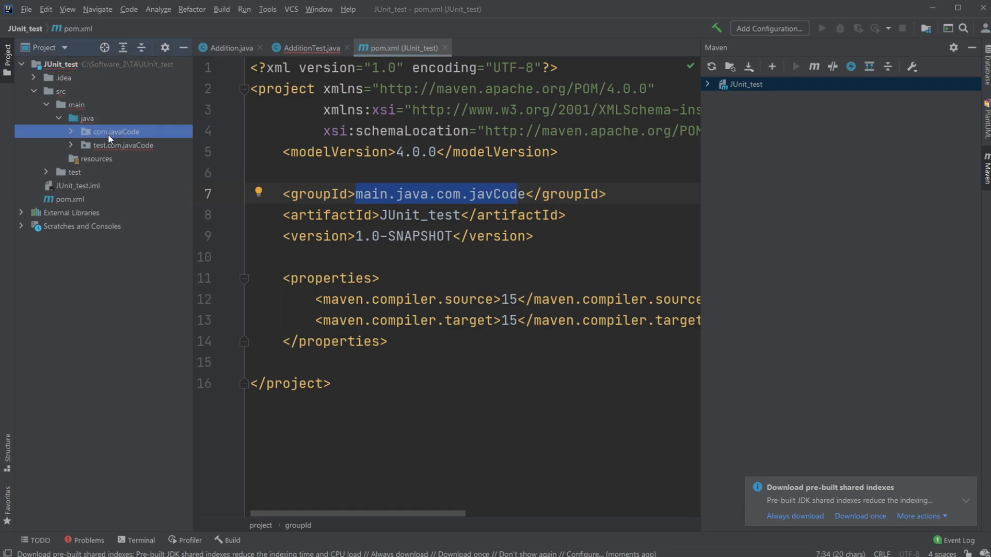
{"action": "left_click", "coordinate": [123, 146]}
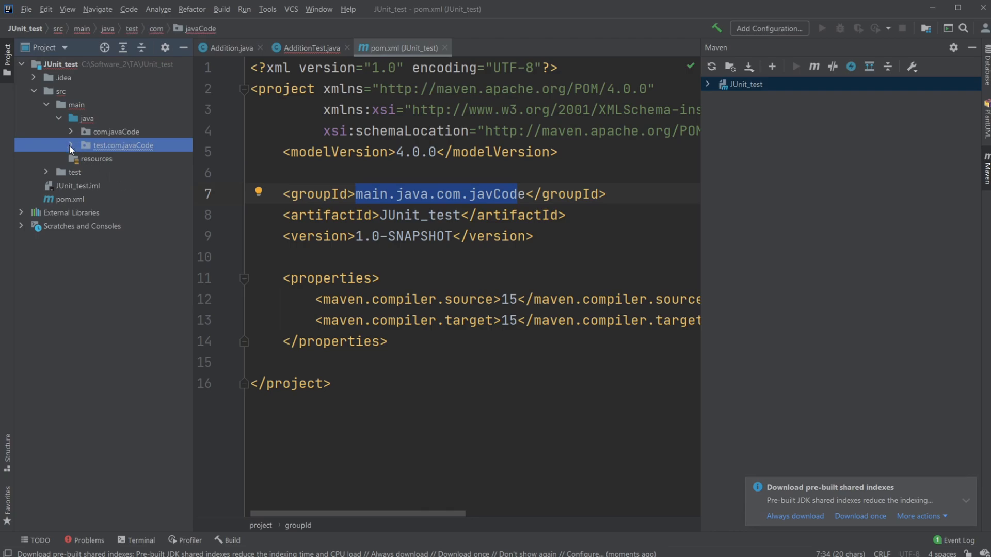
{"action": "left_click", "coordinate": [71, 146]}
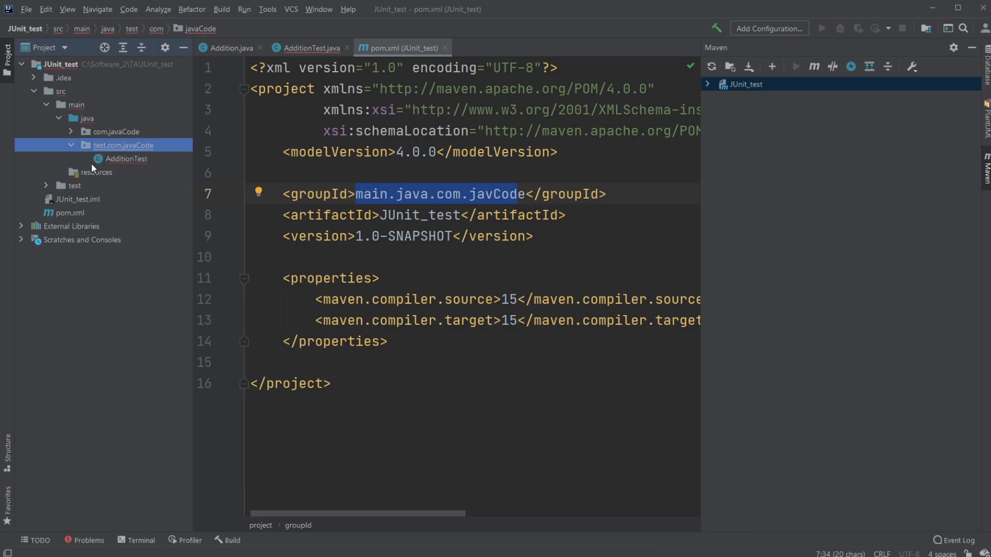
{"action": "left_click", "coordinate": [73, 185]}
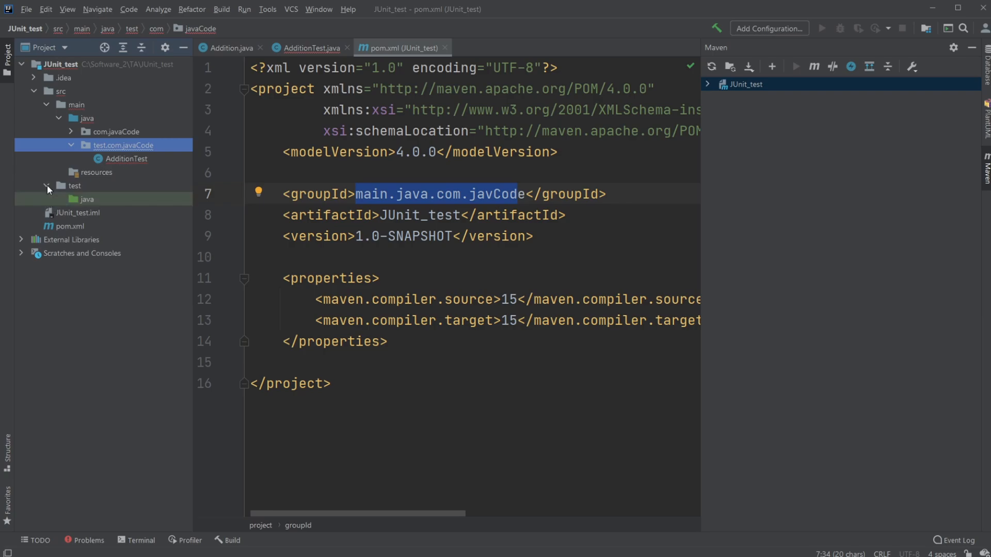
{"action": "left_click", "coordinate": [310, 48]}
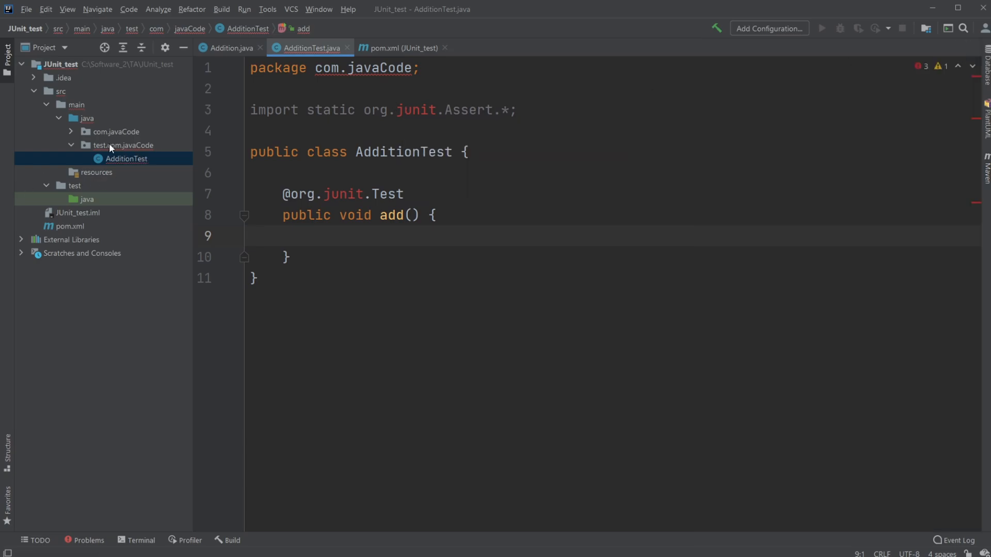
{"action": "mouse_move", "coordinate": [149, 179]}
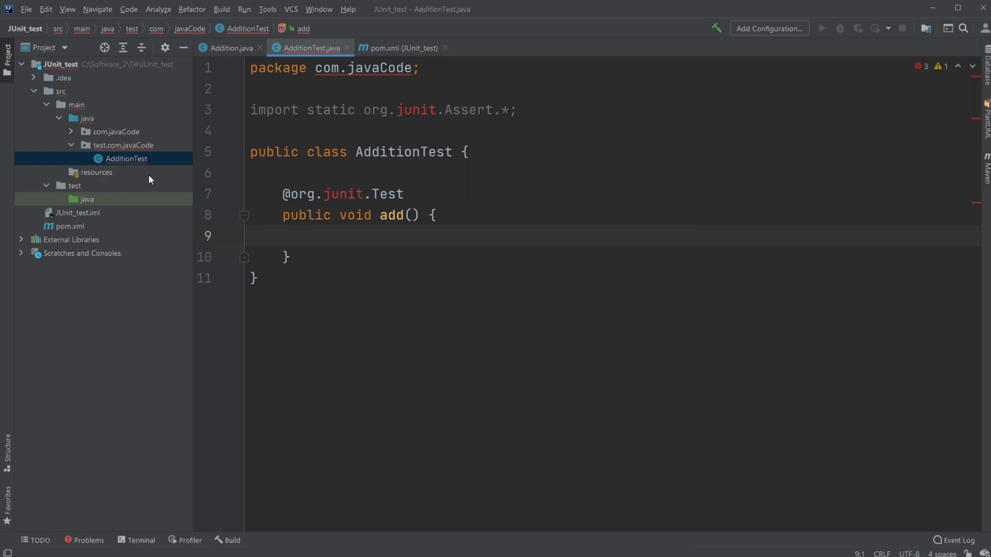
{"action": "mouse_move", "coordinate": [17, 180]}
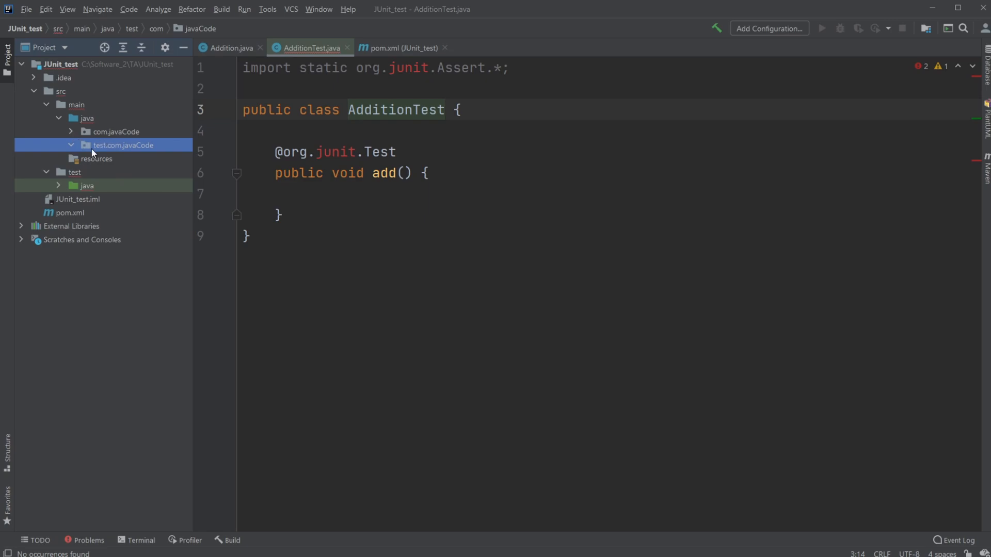
{"action": "mouse_move", "coordinate": [147, 145]}
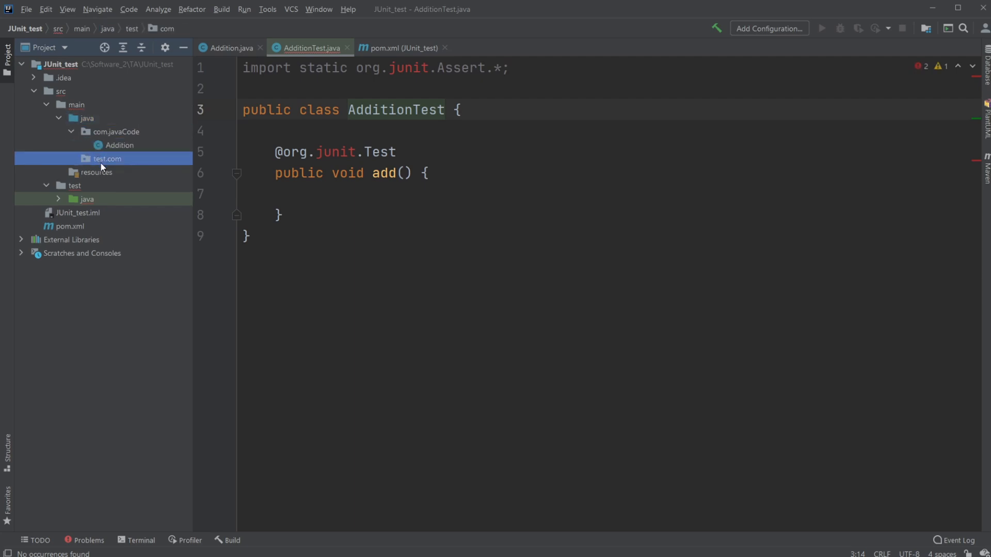
Move AdditionTest directly under src/test/java and delete the empty test.com package.
{"action": "left_click", "coordinate": [87, 118]}
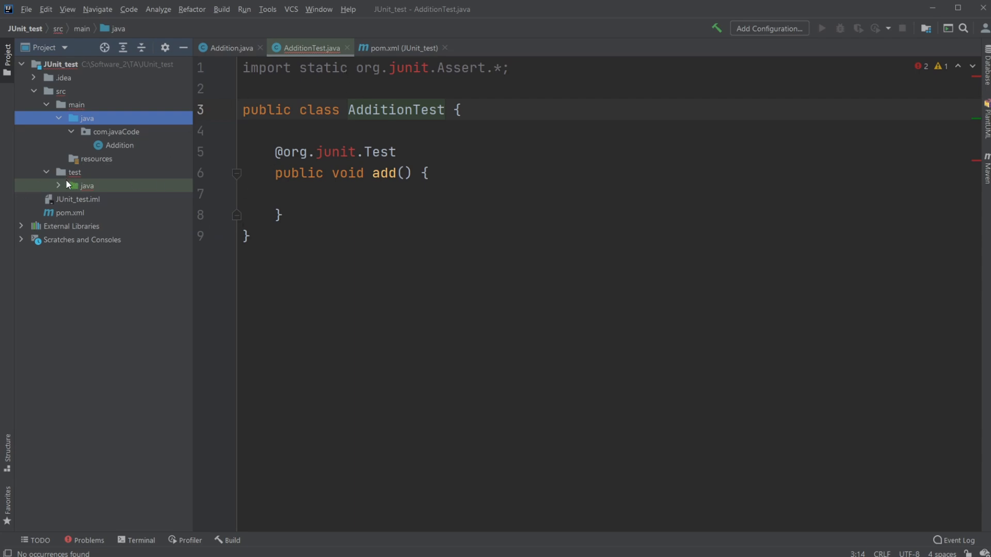
{"action": "left_click", "coordinate": [58, 185]}
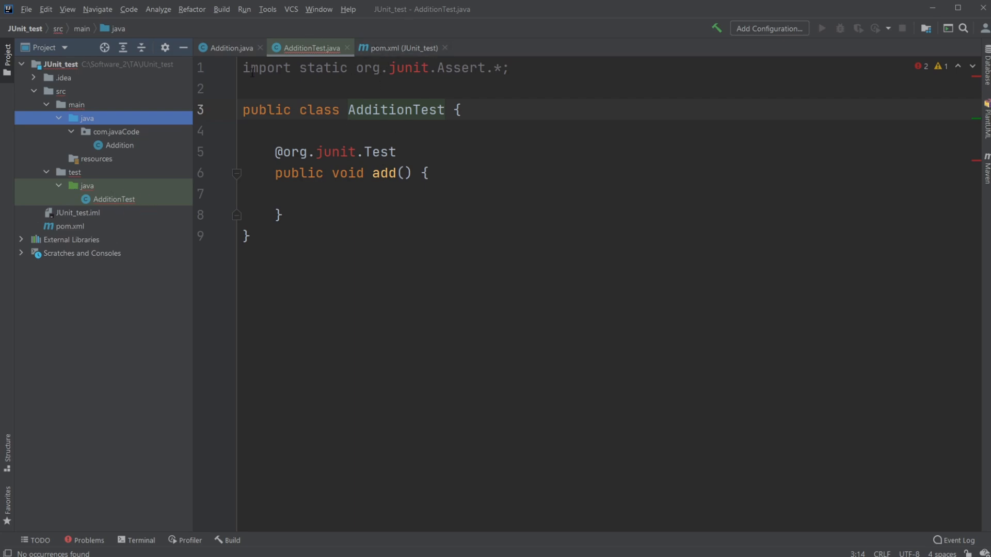
Resolve the junit import by adding Maven artifact junit:junit-dep:4.11-beta-1.
{"action": "left_click", "coordinate": [243, 131]}
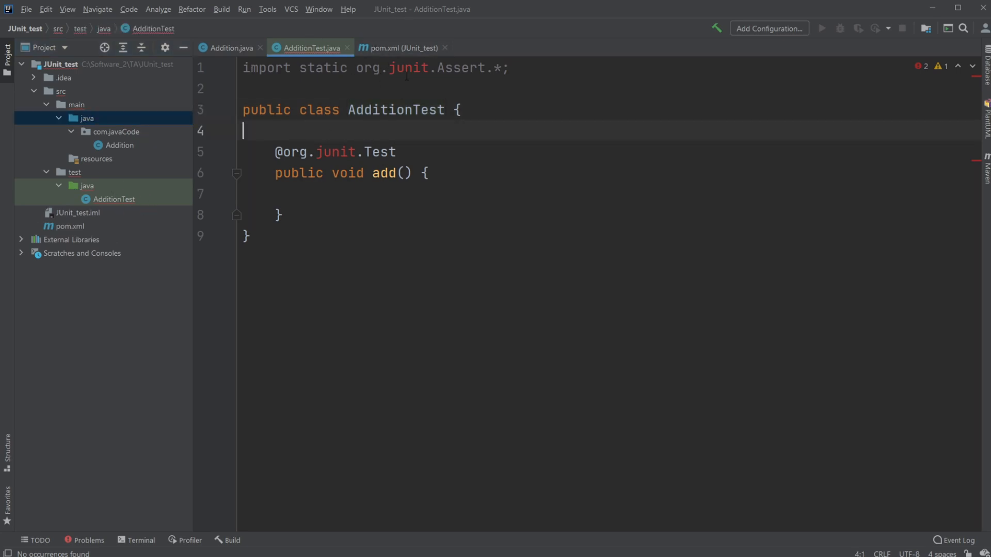
{"action": "right_click", "coordinate": [411, 69]}
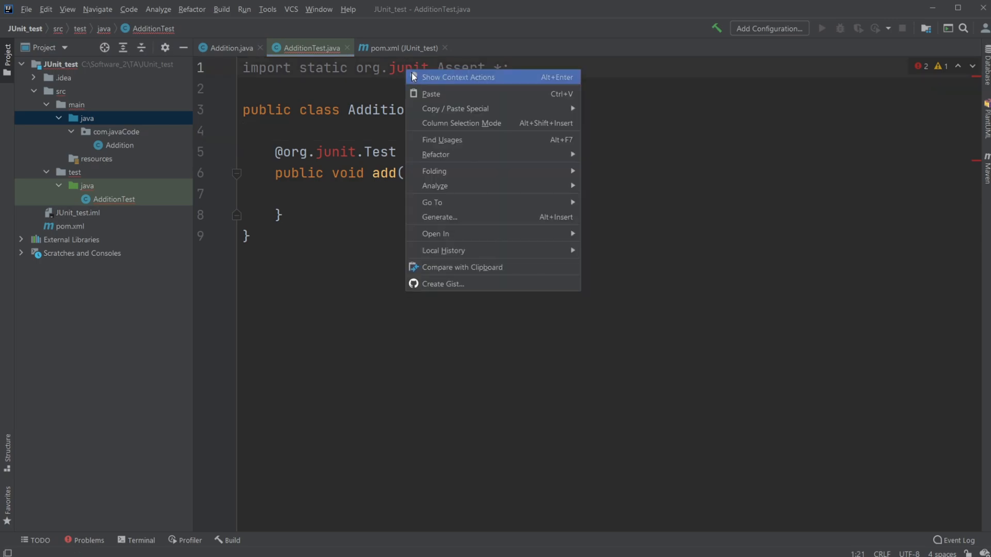
{"action": "left_click", "coordinate": [457, 78]}
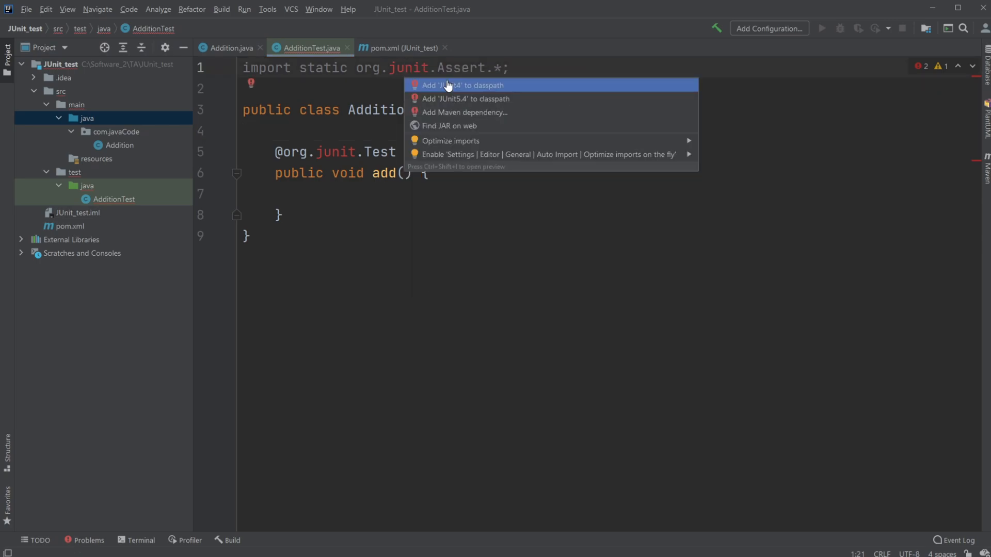
{"action": "left_click", "coordinate": [464, 112]}
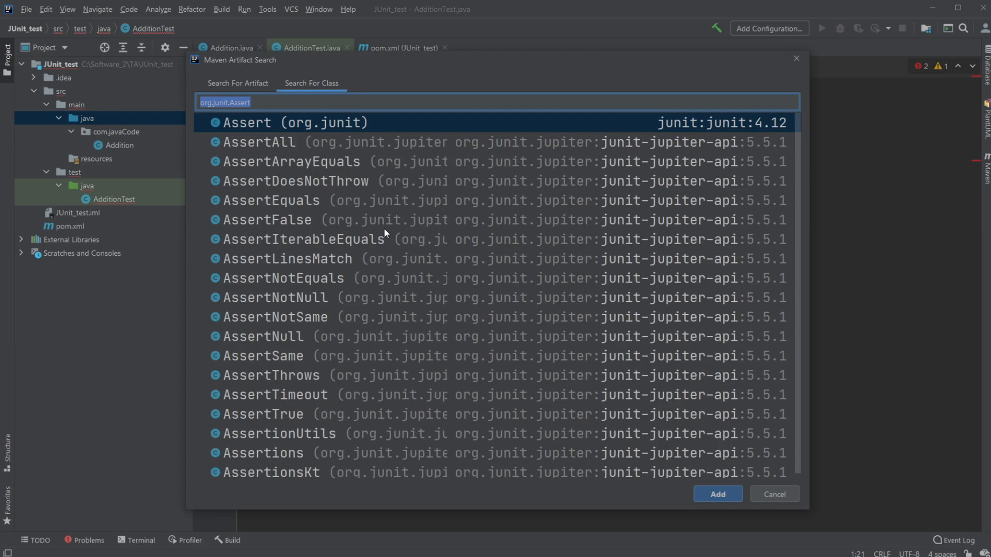
{"action": "left_click", "coordinate": [239, 83]}
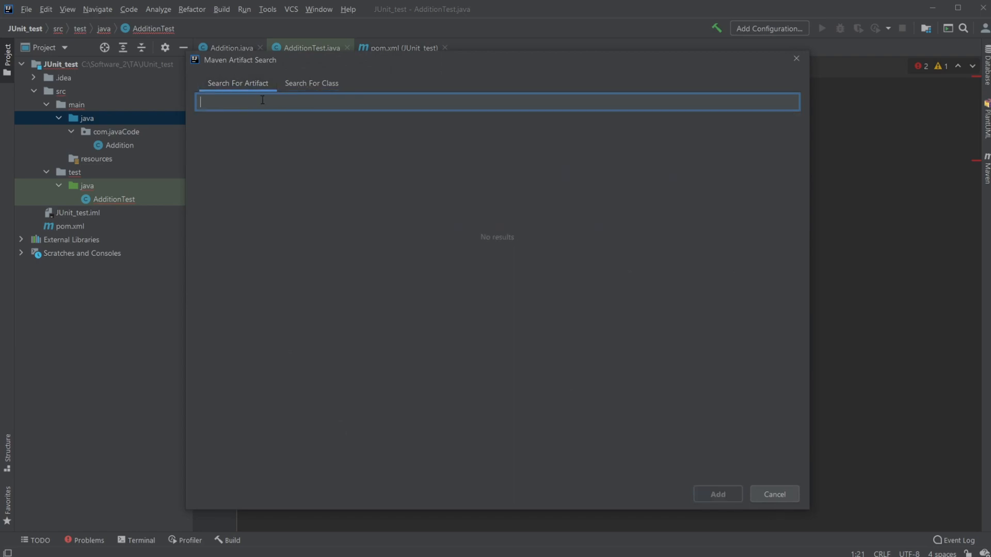
{"action": "type", "text": "junit"}
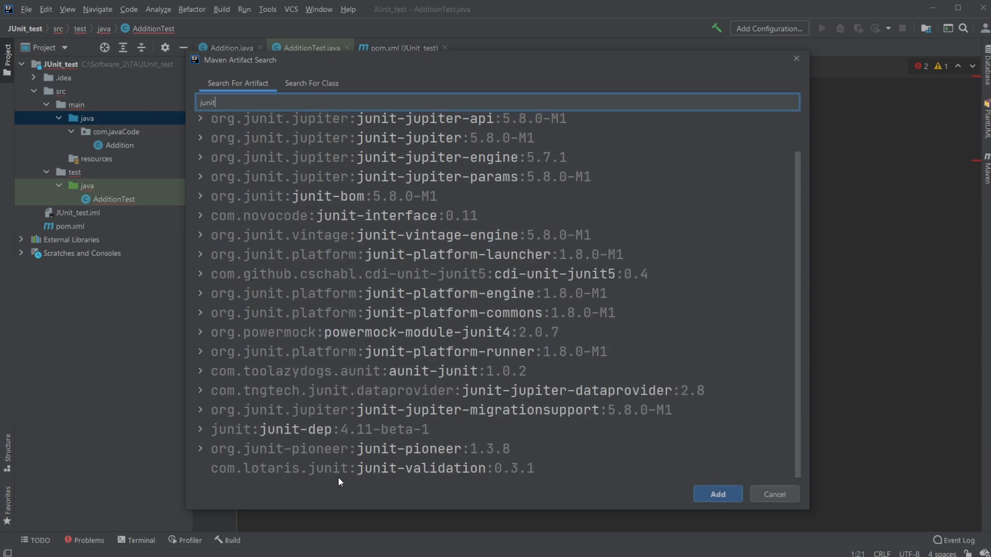
{"action": "left_click", "coordinate": [321, 429]}
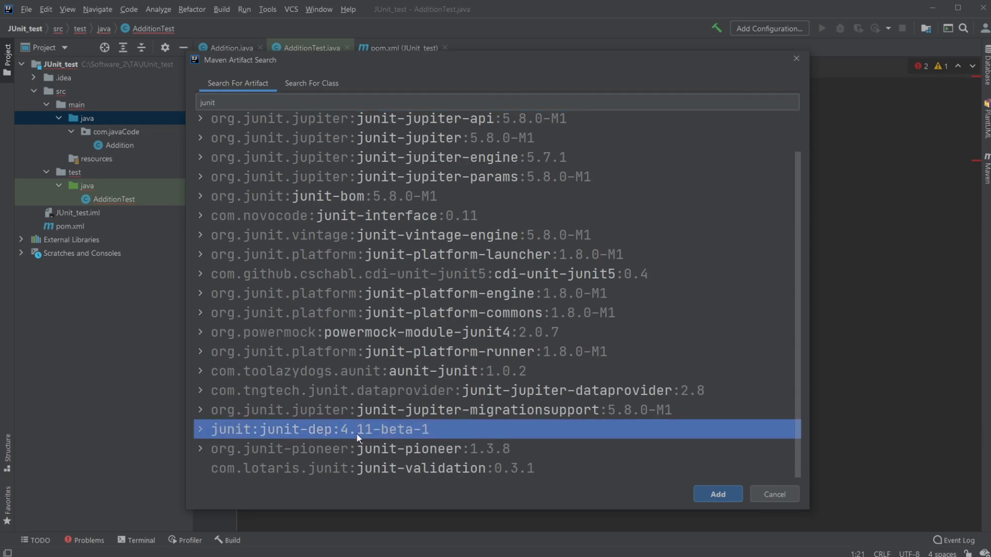
{"action": "left_click", "coordinate": [774, 494]}
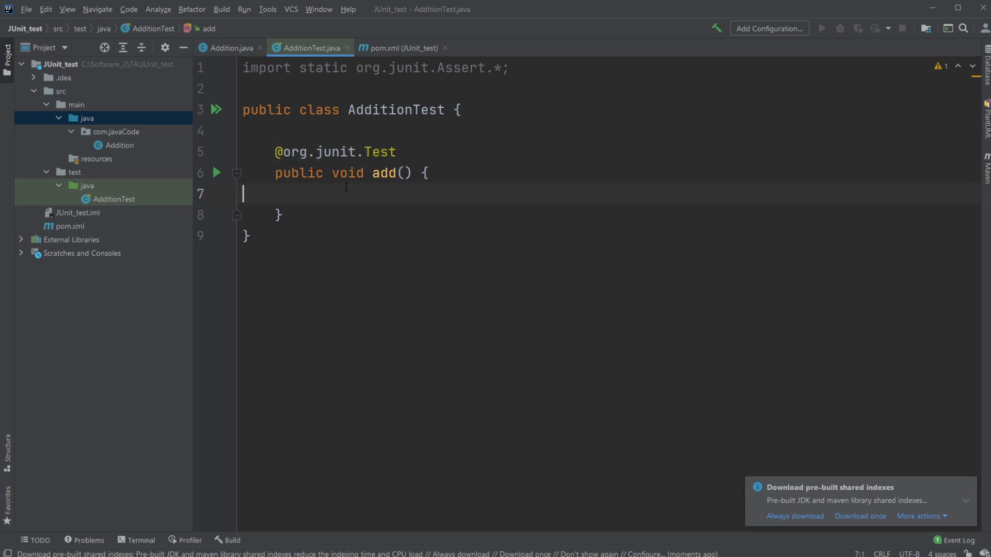
Write int result = Addition.add(3,2); in the add test, importing com.javaCode.Addition.
{"action": "key", "text": "Tab"}
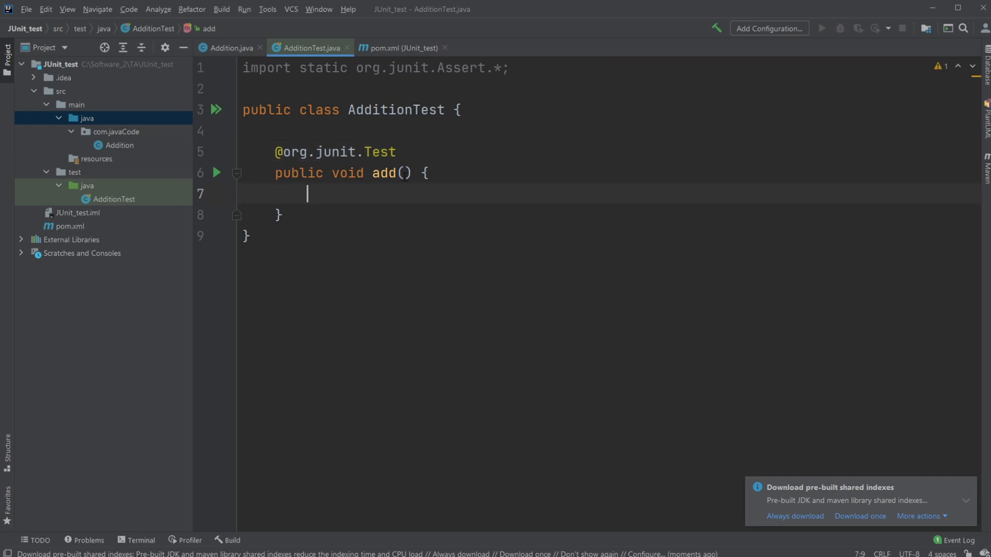
{"action": "mouse_move", "coordinate": [356, 244]}
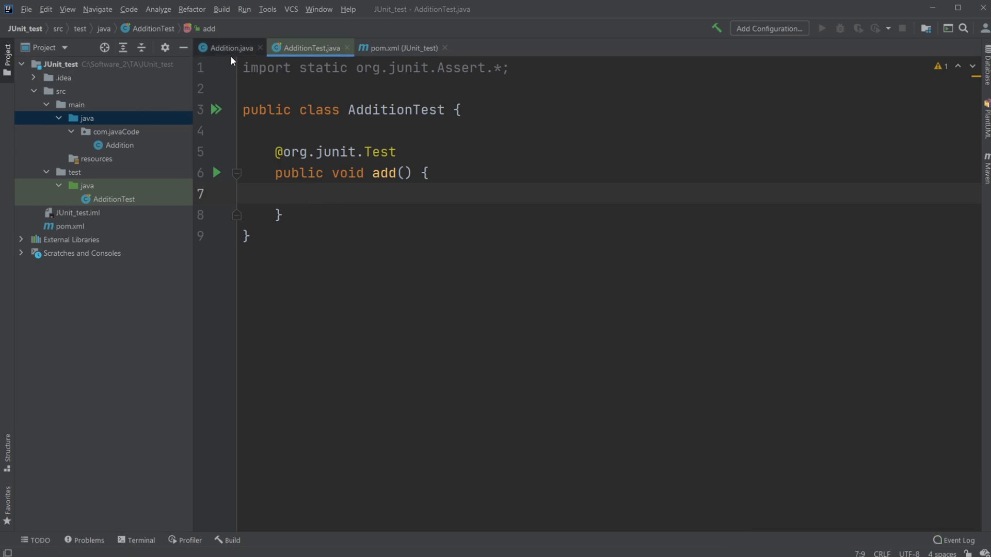
{"action": "left_click", "coordinate": [306, 194]}
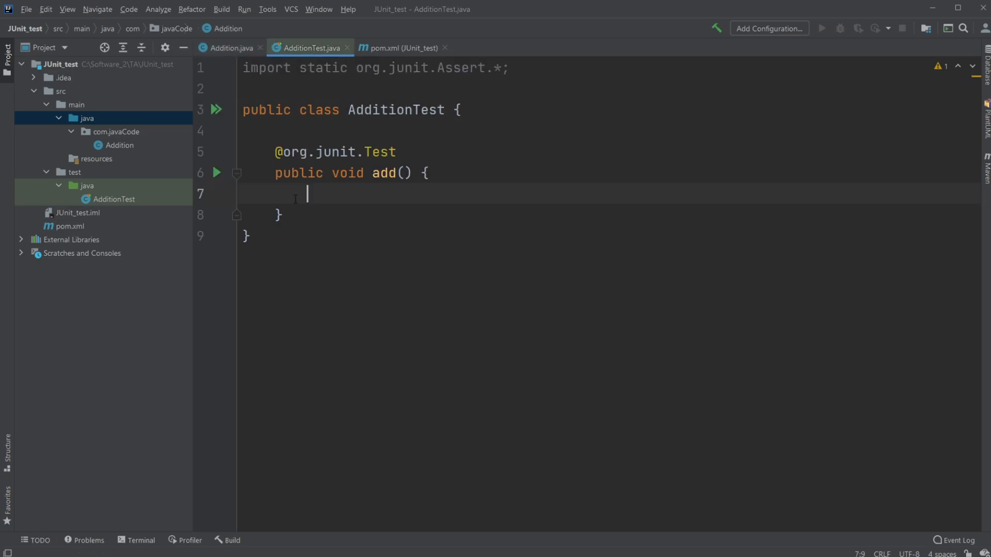
{"action": "type", "text": "Ad"}
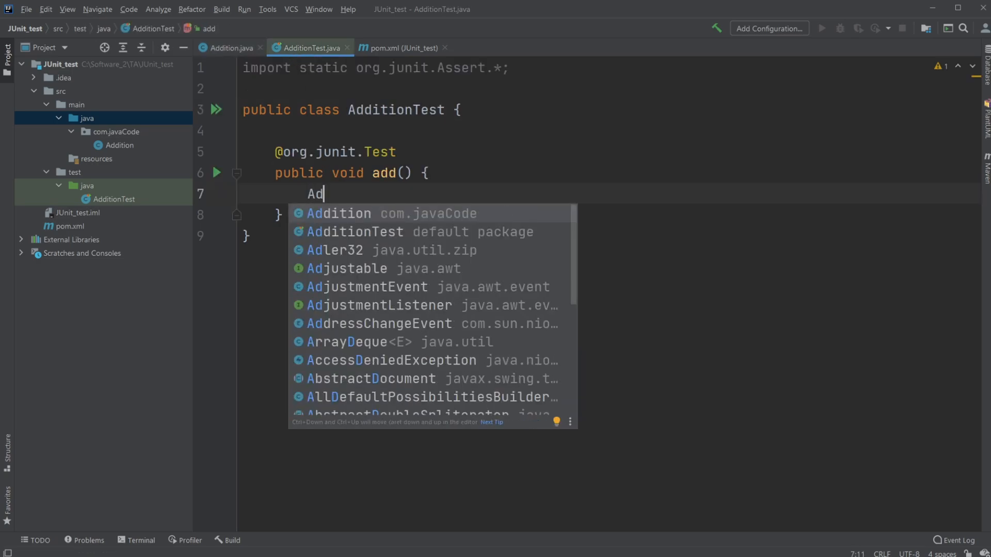
{"action": "left_click", "coordinate": [336, 212]}
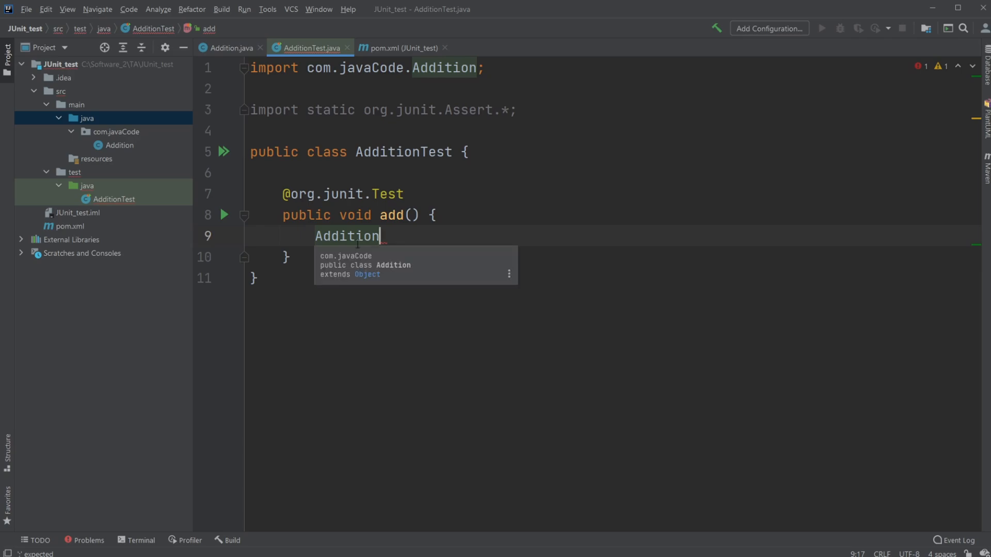
{"action": "type", "text": ".add()"}
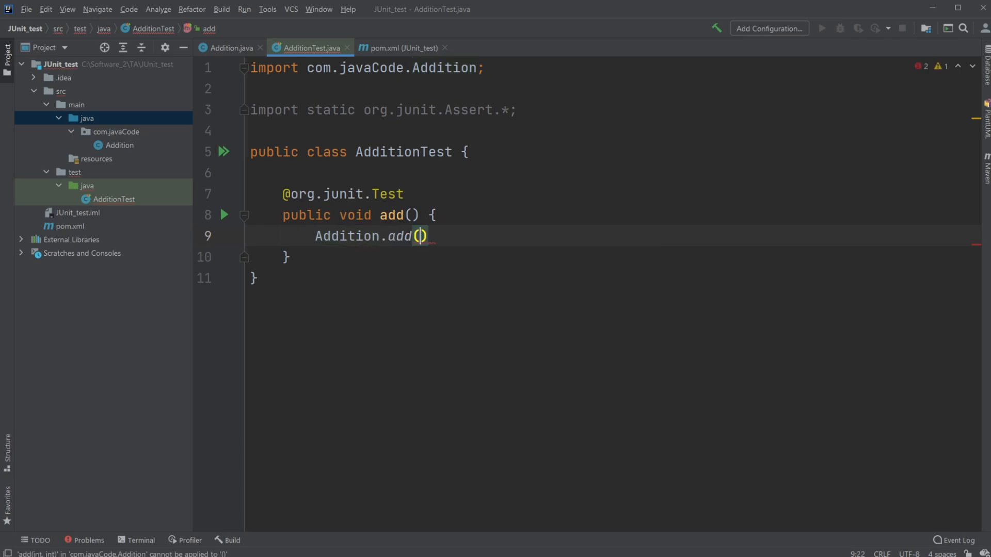
{"action": "type", "text": "3,2"}
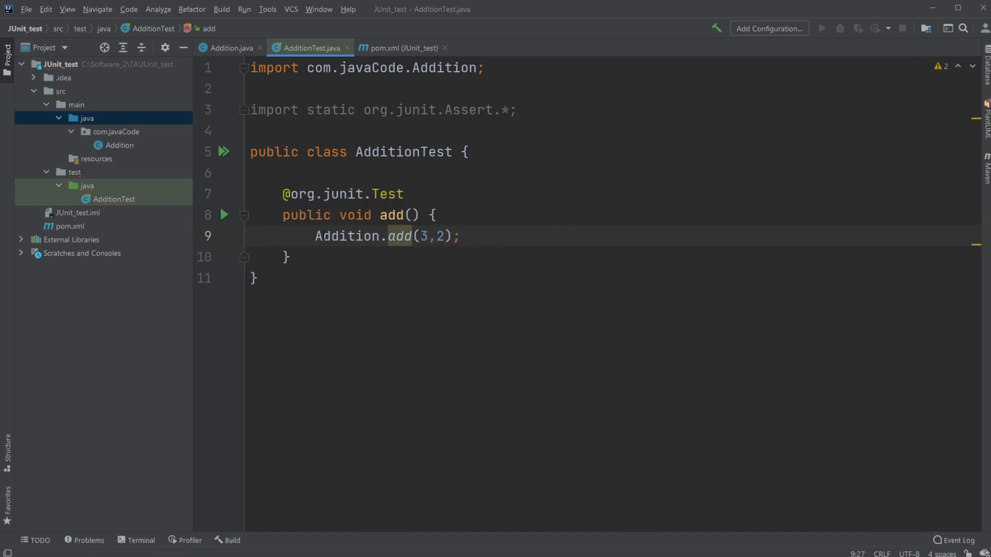
{"action": "type", "text": "int"}
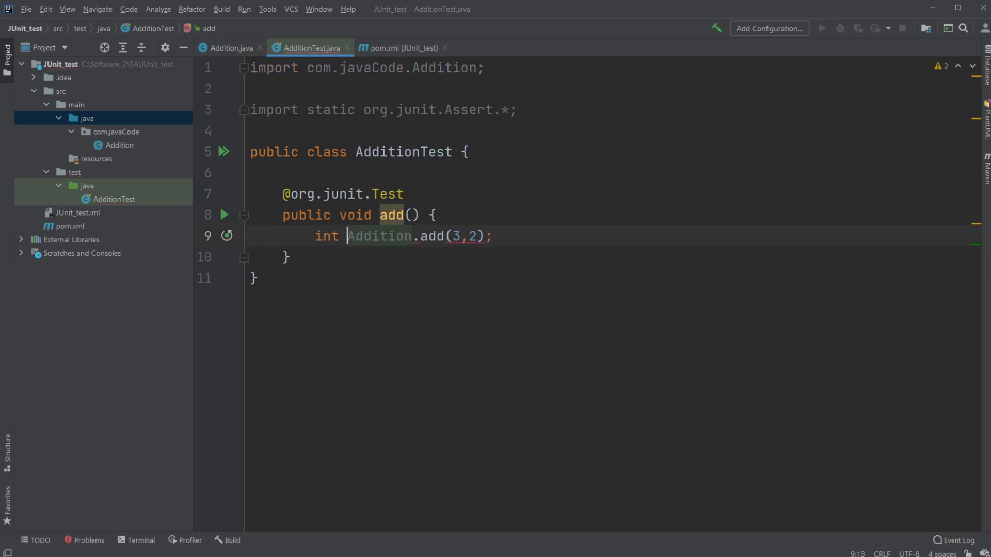
{"action": "type", "text": "sol"}
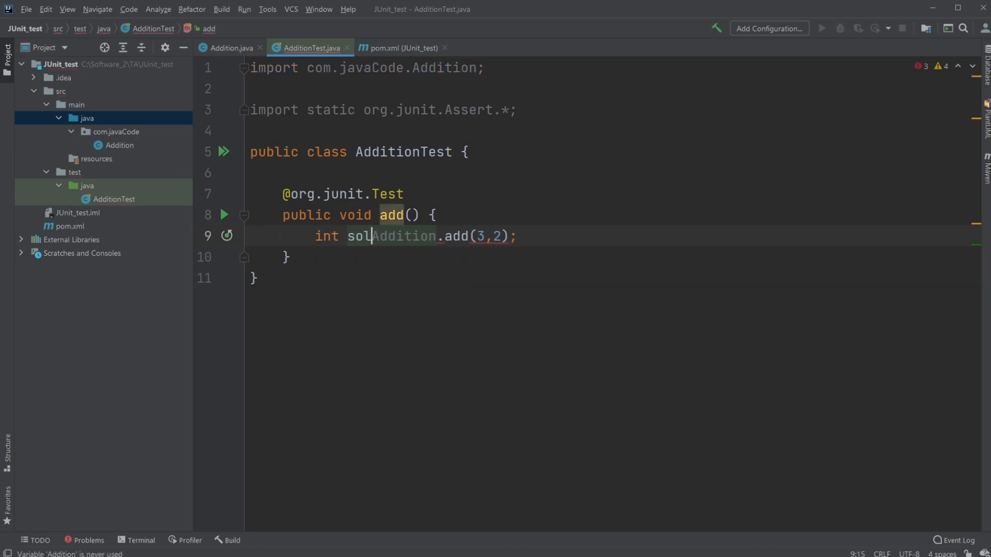
{"action": "type", "text": "result ="}
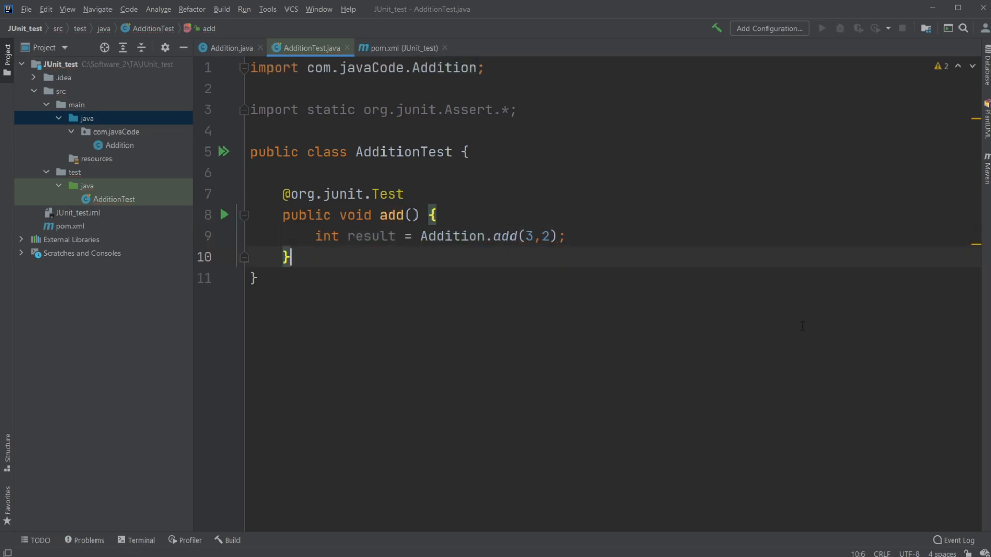
Add int correct = 5; and assertEquals(5, result); after the result line.
{"action": "key", "text": "enter"}
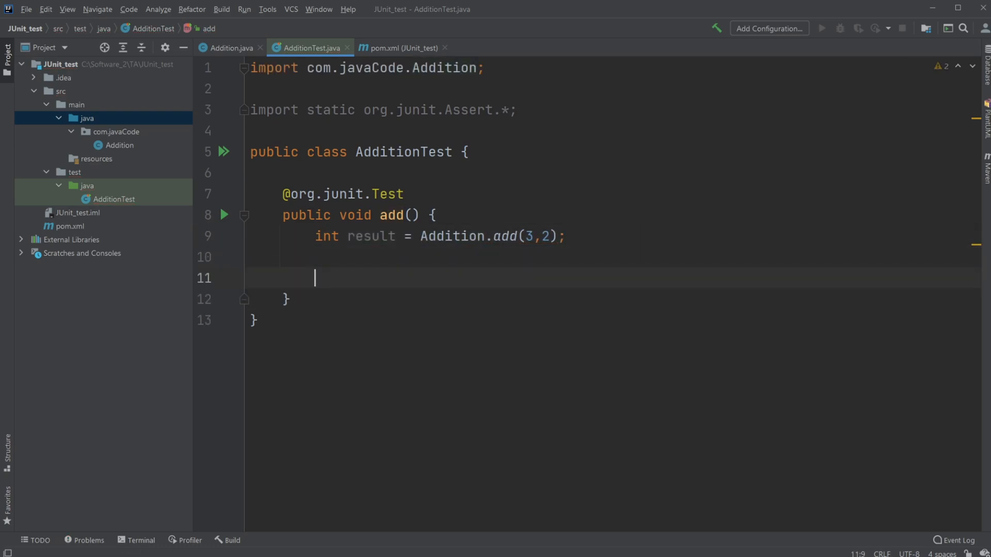
{"action": "type", "text": "ass"}
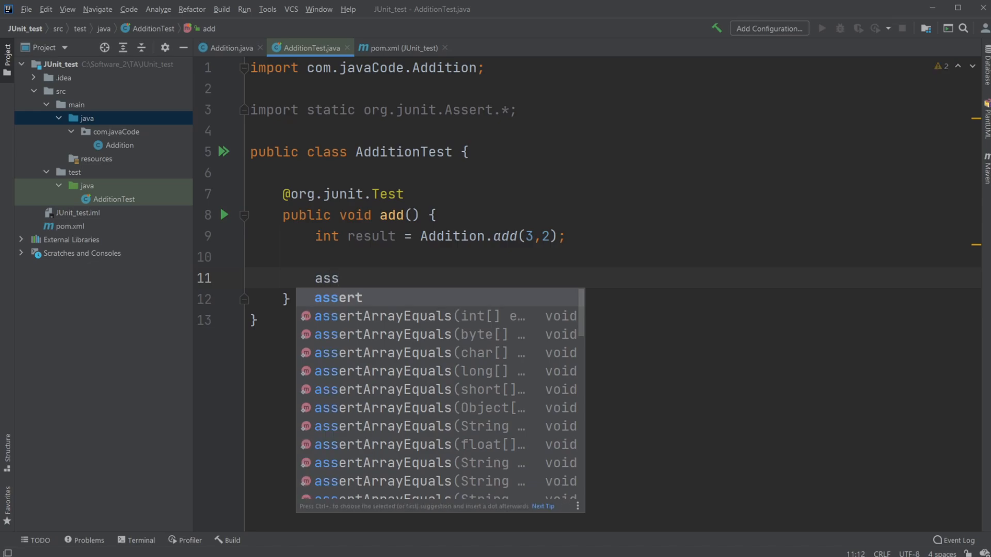
{"action": "type", "text": "ertE"}
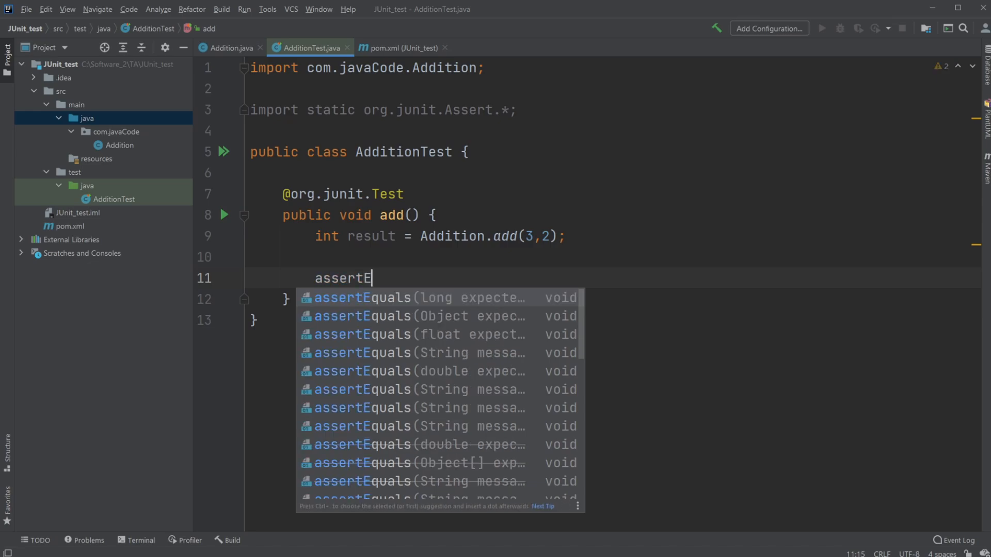
{"action": "key", "text": "Enter"}
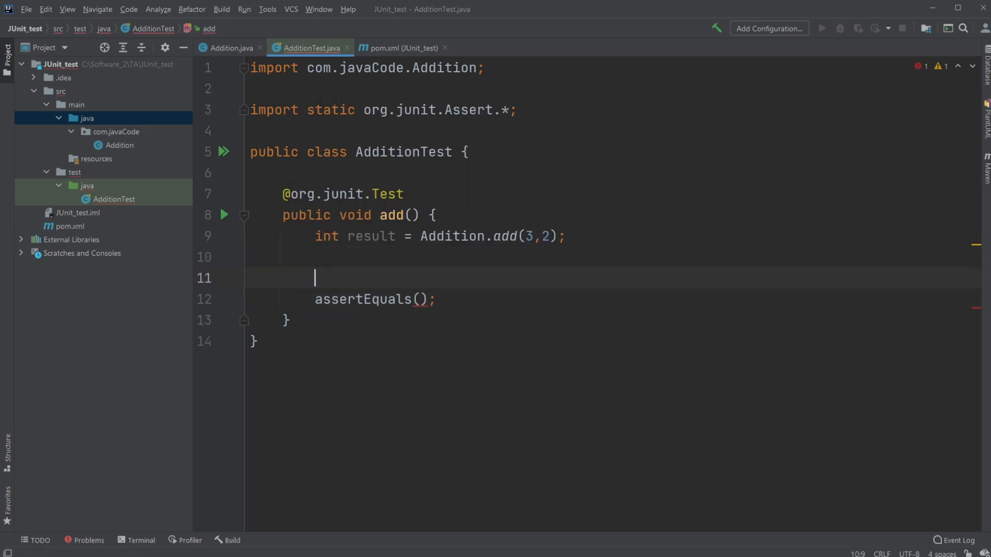
{"action": "type", "text": "int"}
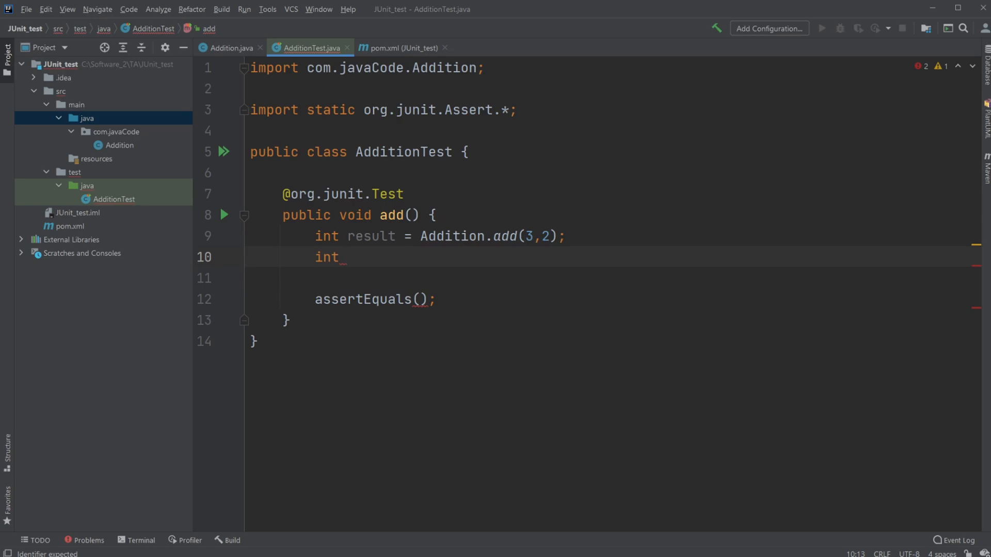
{"action": "type", "text": "Correct = 5;"}
{"action": "left_click", "coordinate": [375, 300]}
{"action": "type", "text": "5,"}
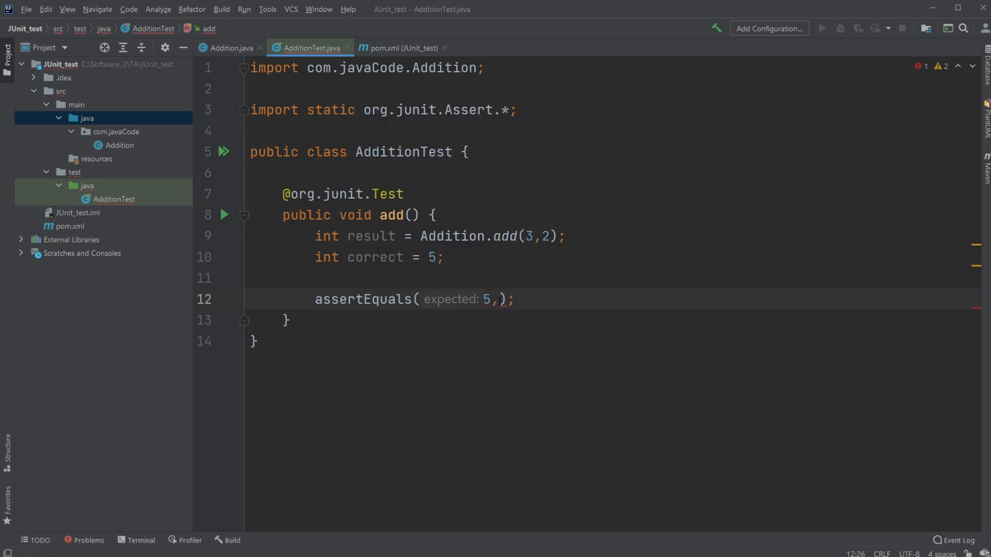
{"action": "type", "text": "result"}
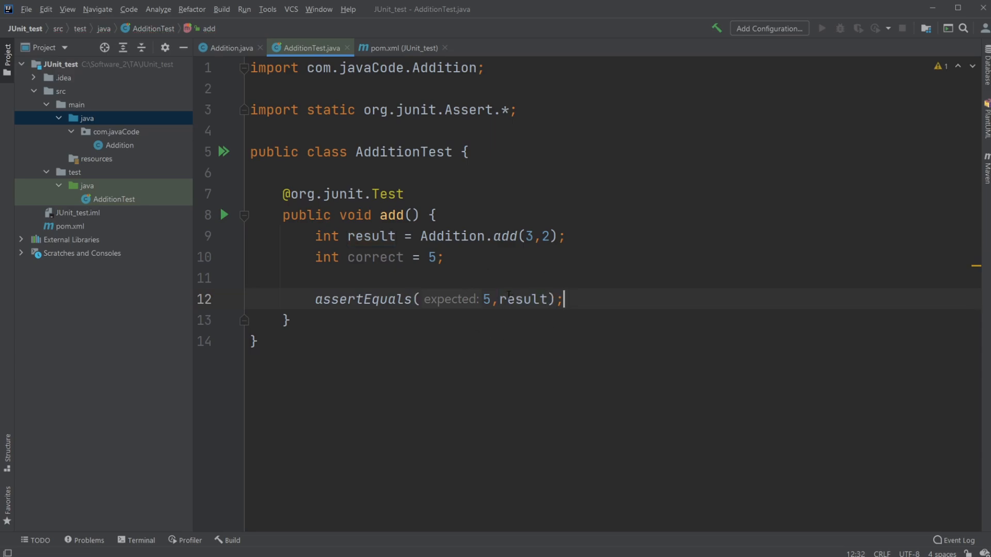
Run 'add()' from the gutter and see it pass, 1 of 1 tests, exit code 0.
{"action": "left_click", "coordinate": [224, 215]}
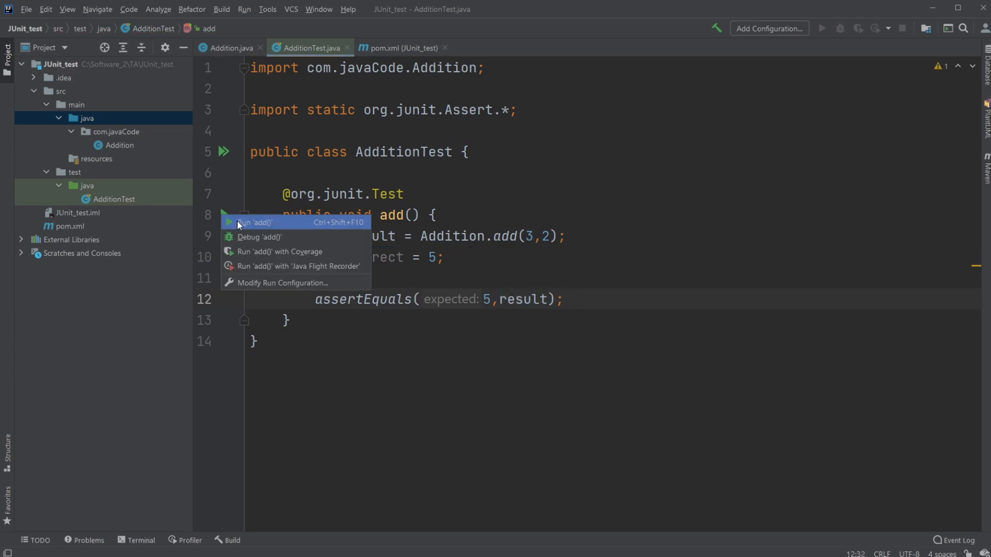
{"action": "left_click", "coordinate": [255, 222]}
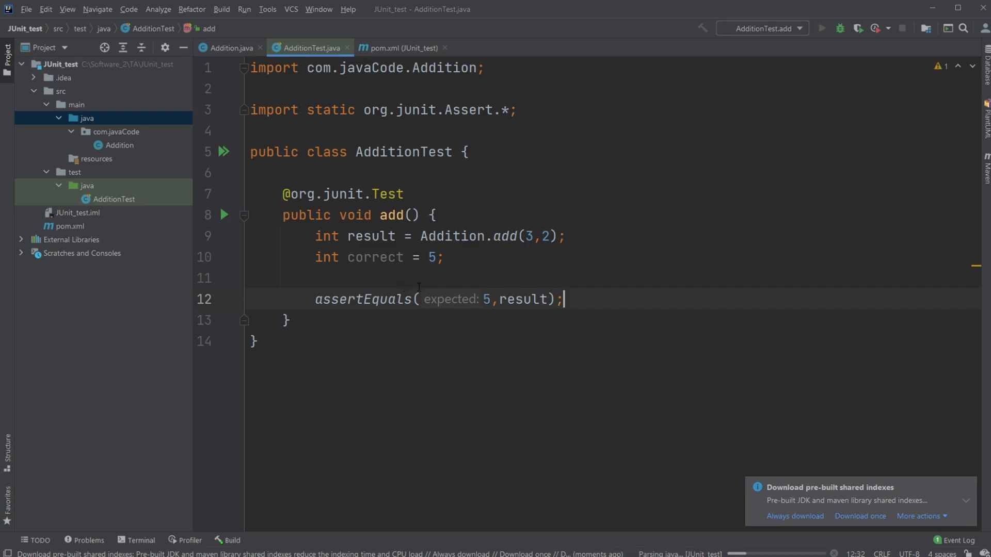
{"action": "left_click", "coordinate": [822, 28]}
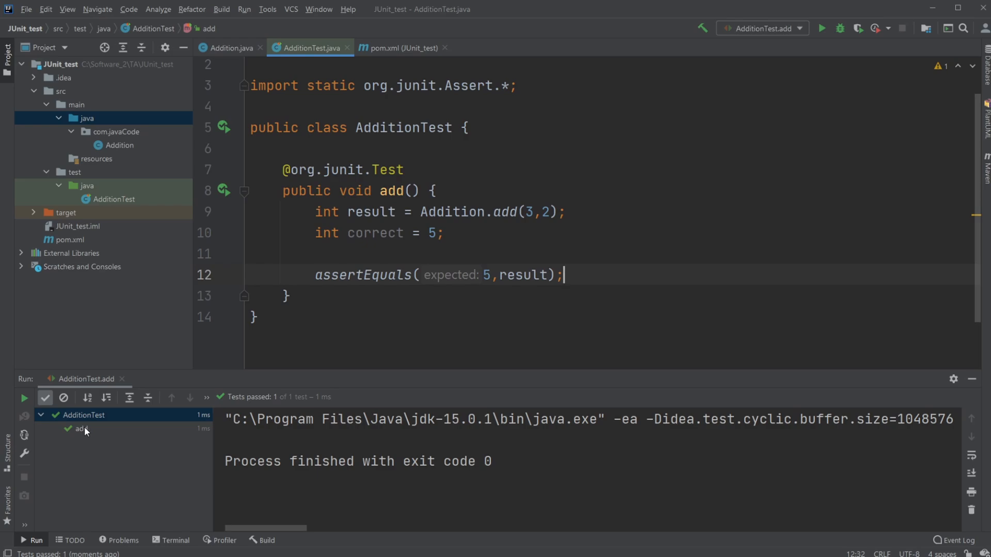
{"action": "left_click", "coordinate": [81, 428]}
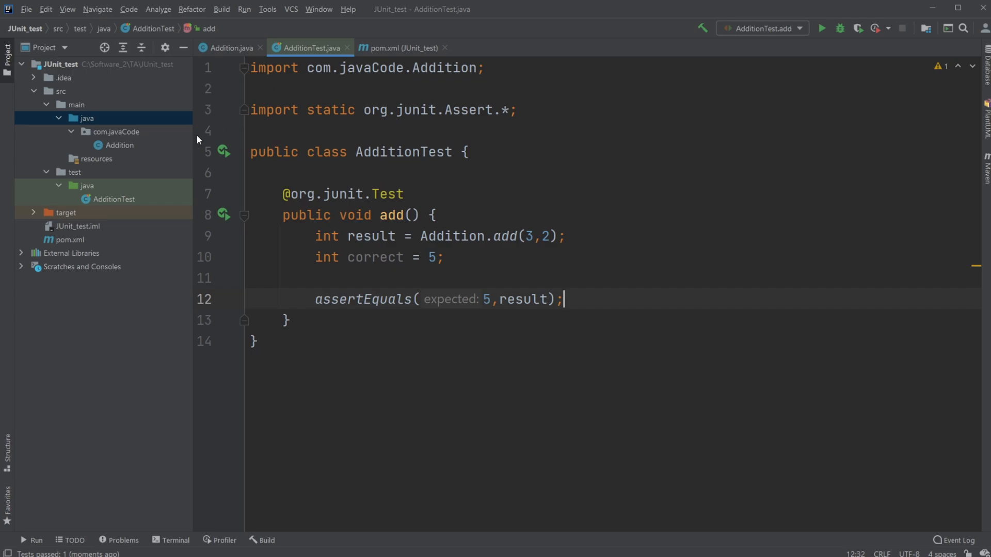
{"action": "mouse_move", "coordinate": [176, 173]}
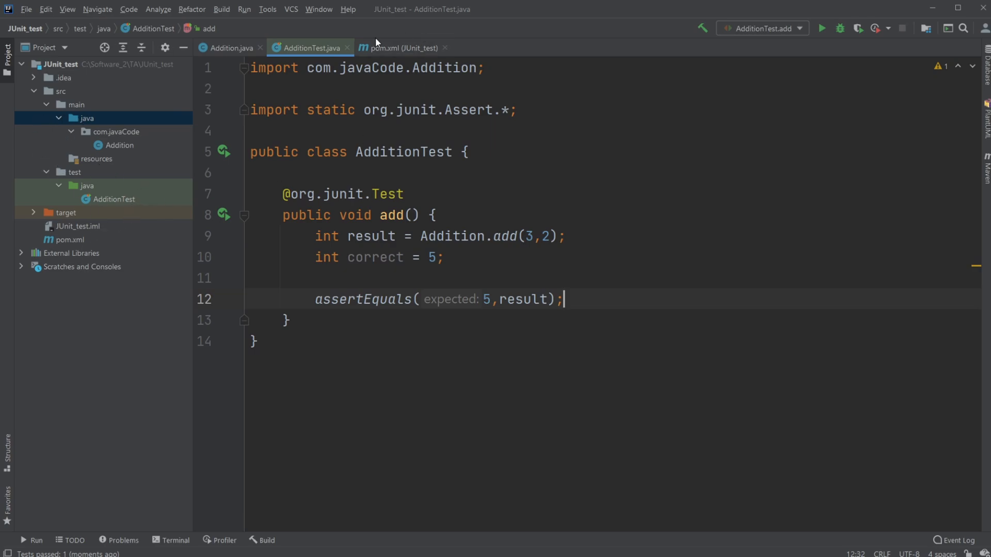
{"action": "mouse_move", "coordinate": [156, 223]}
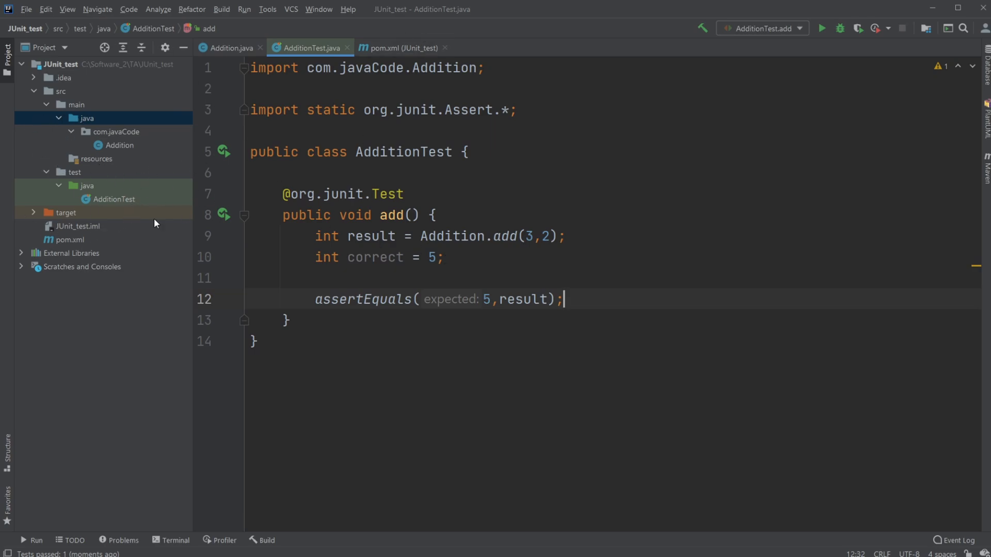